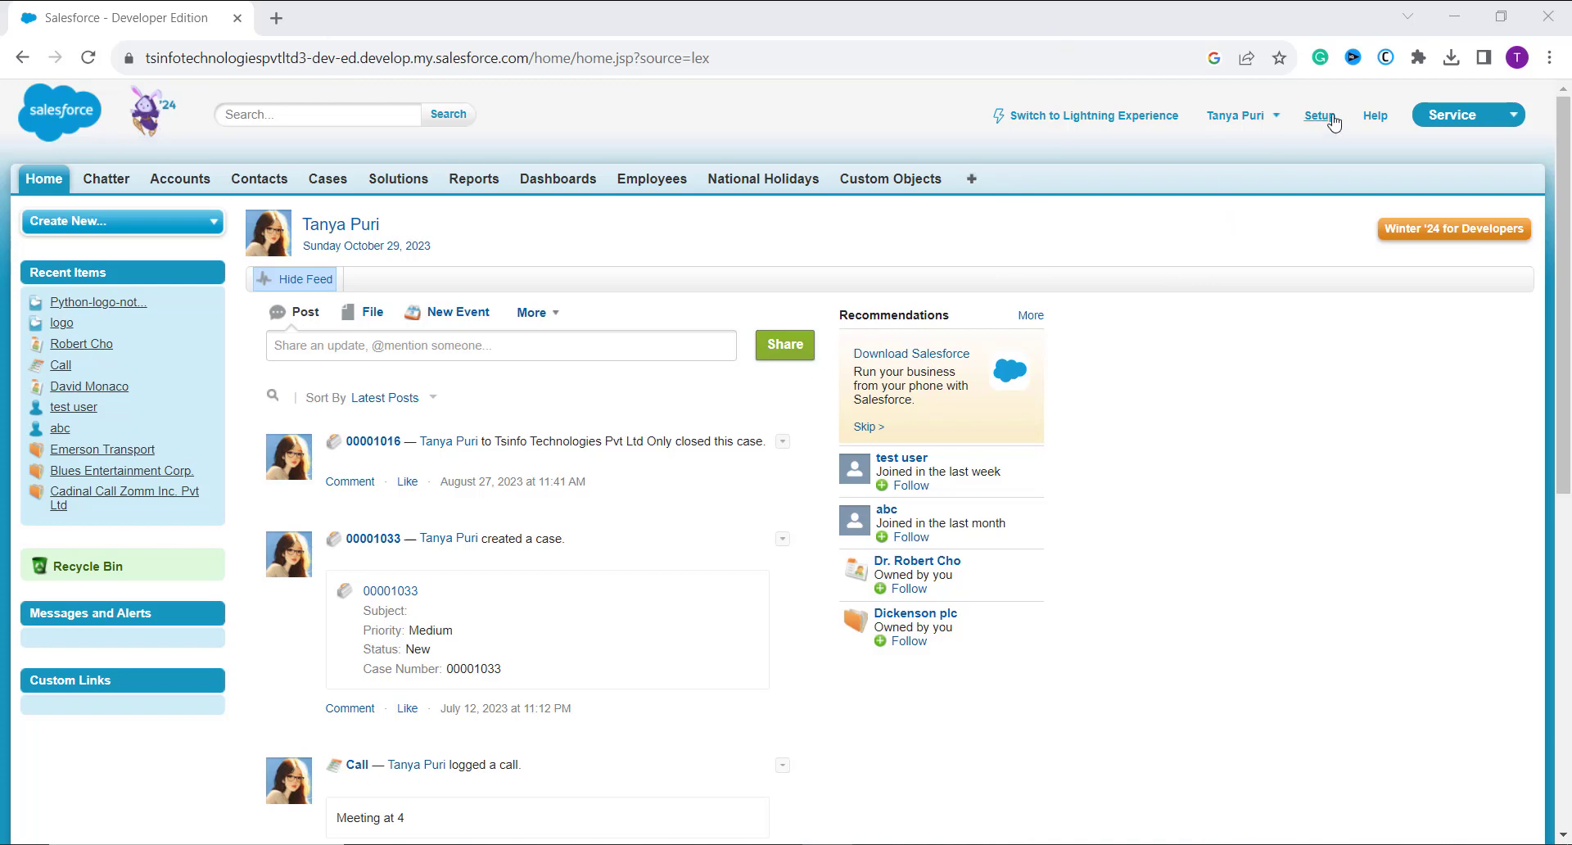
- Open Setup from the Salesforce Classic header
left_click(1319, 116)
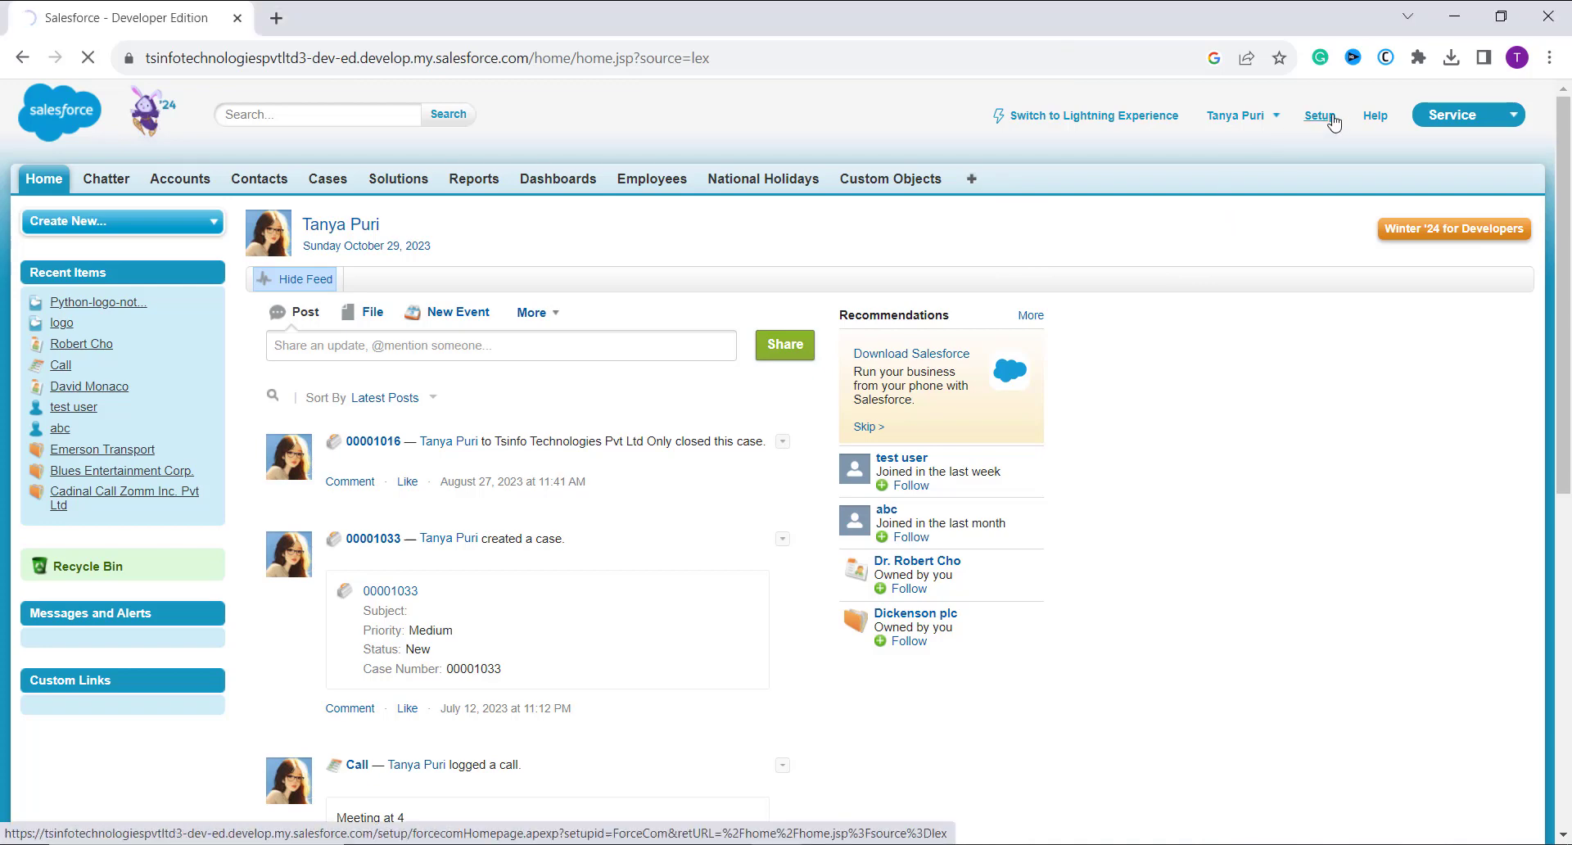
left_click(1318, 116)
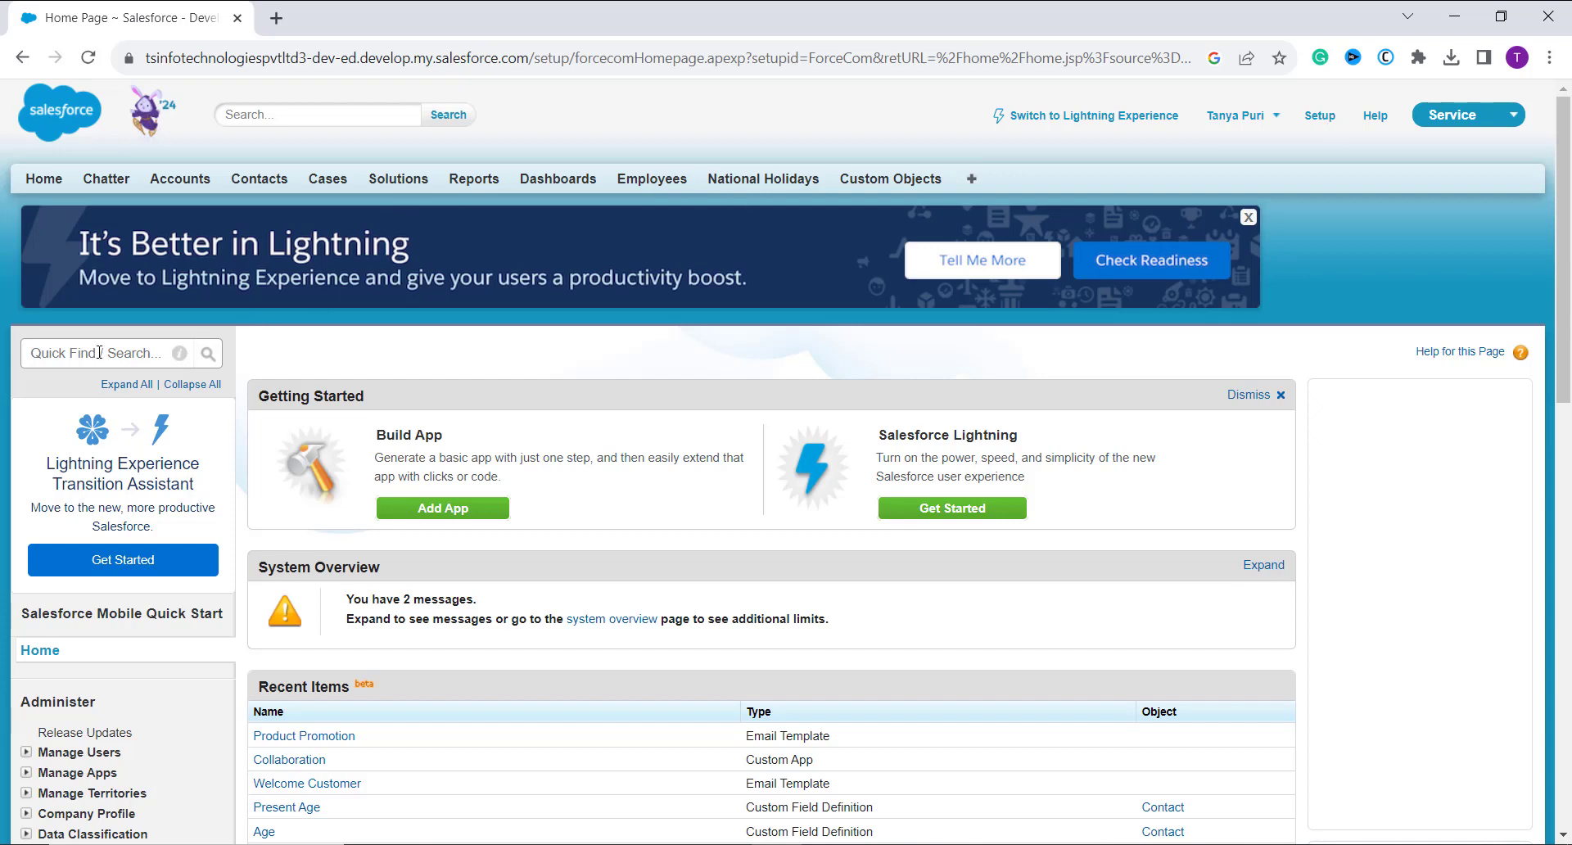
- Search Quick Find for 'email te' and open Classic Email Templates
type("e")
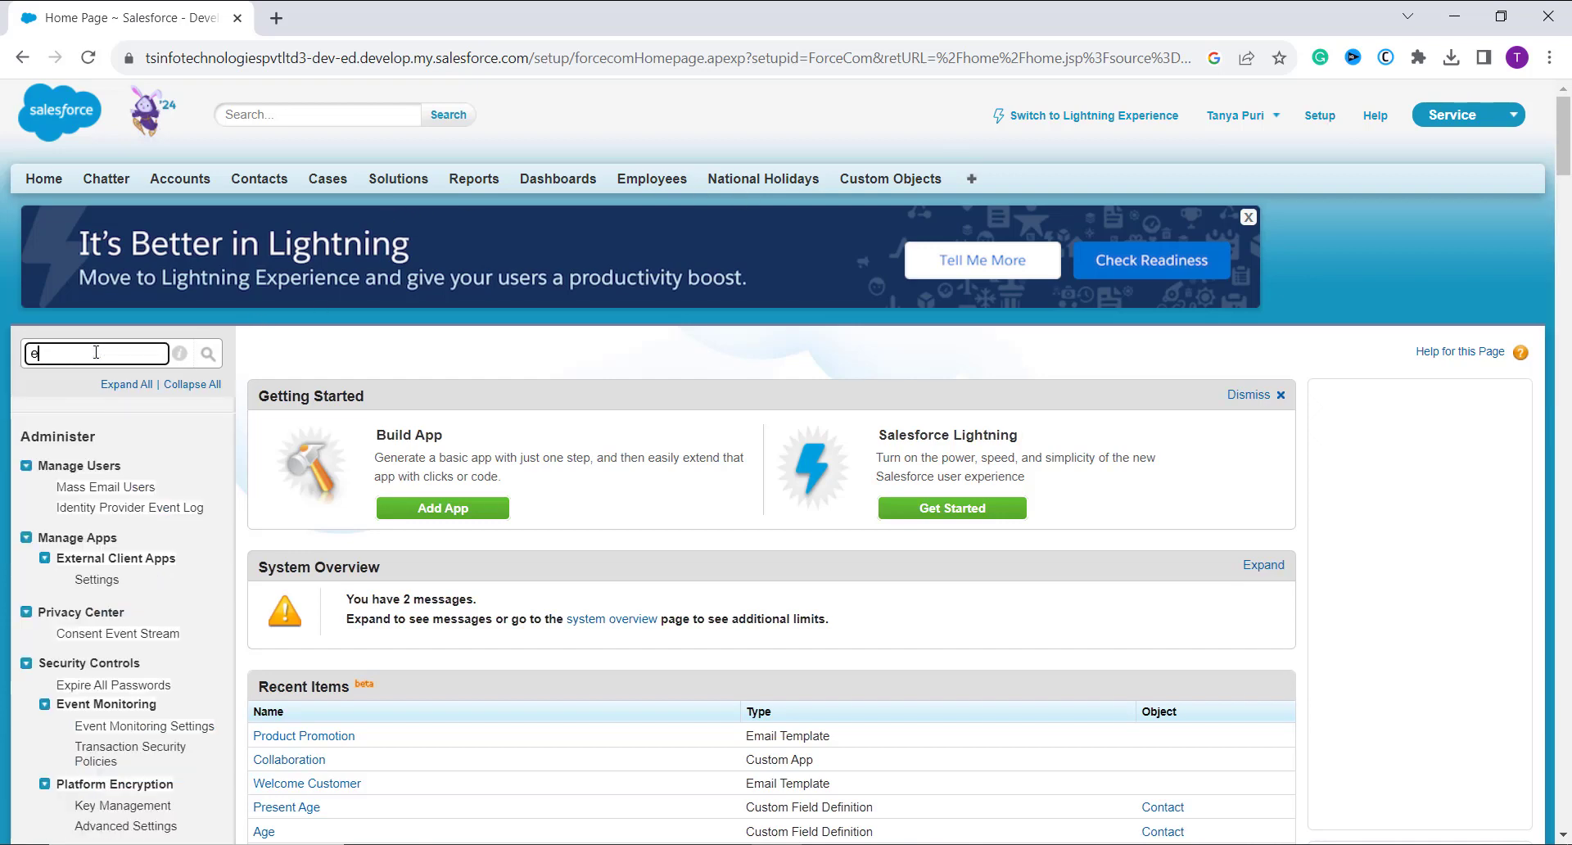
type("ma")
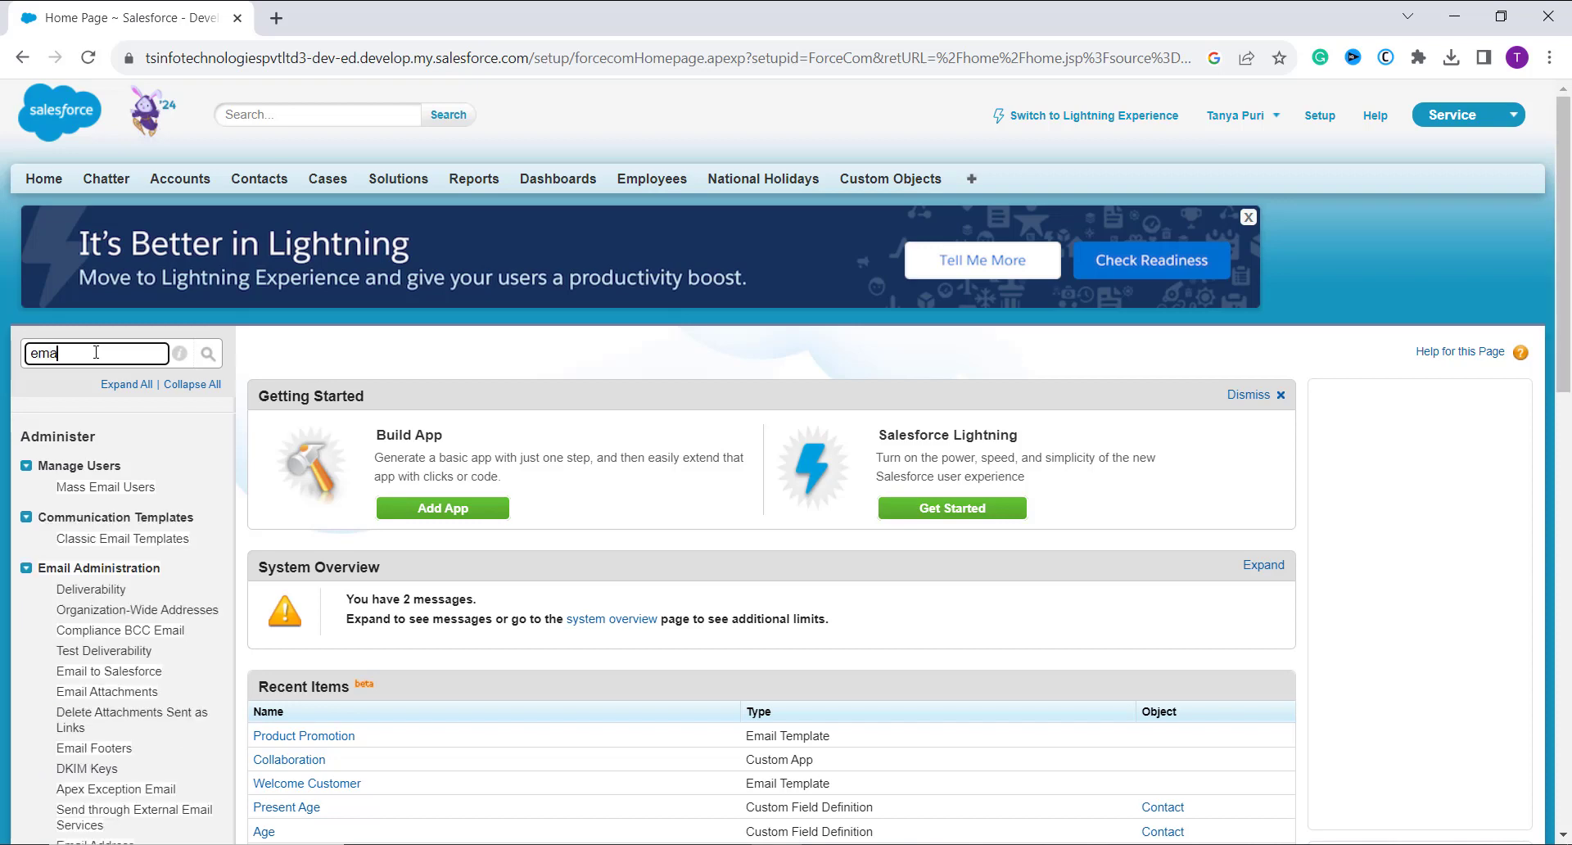
type("email te")
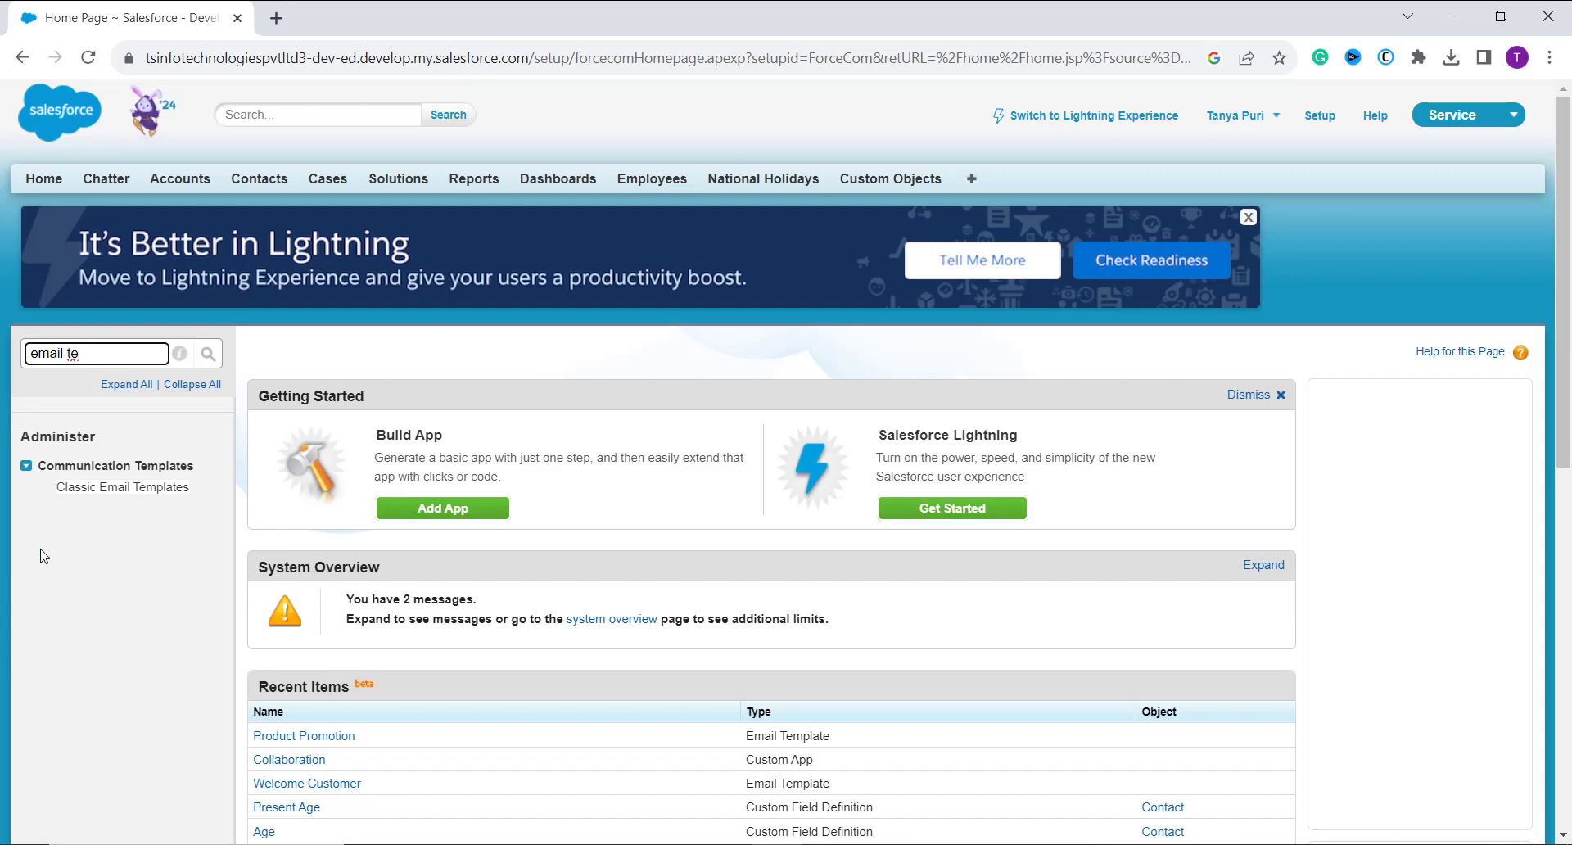
left_click(122, 487)
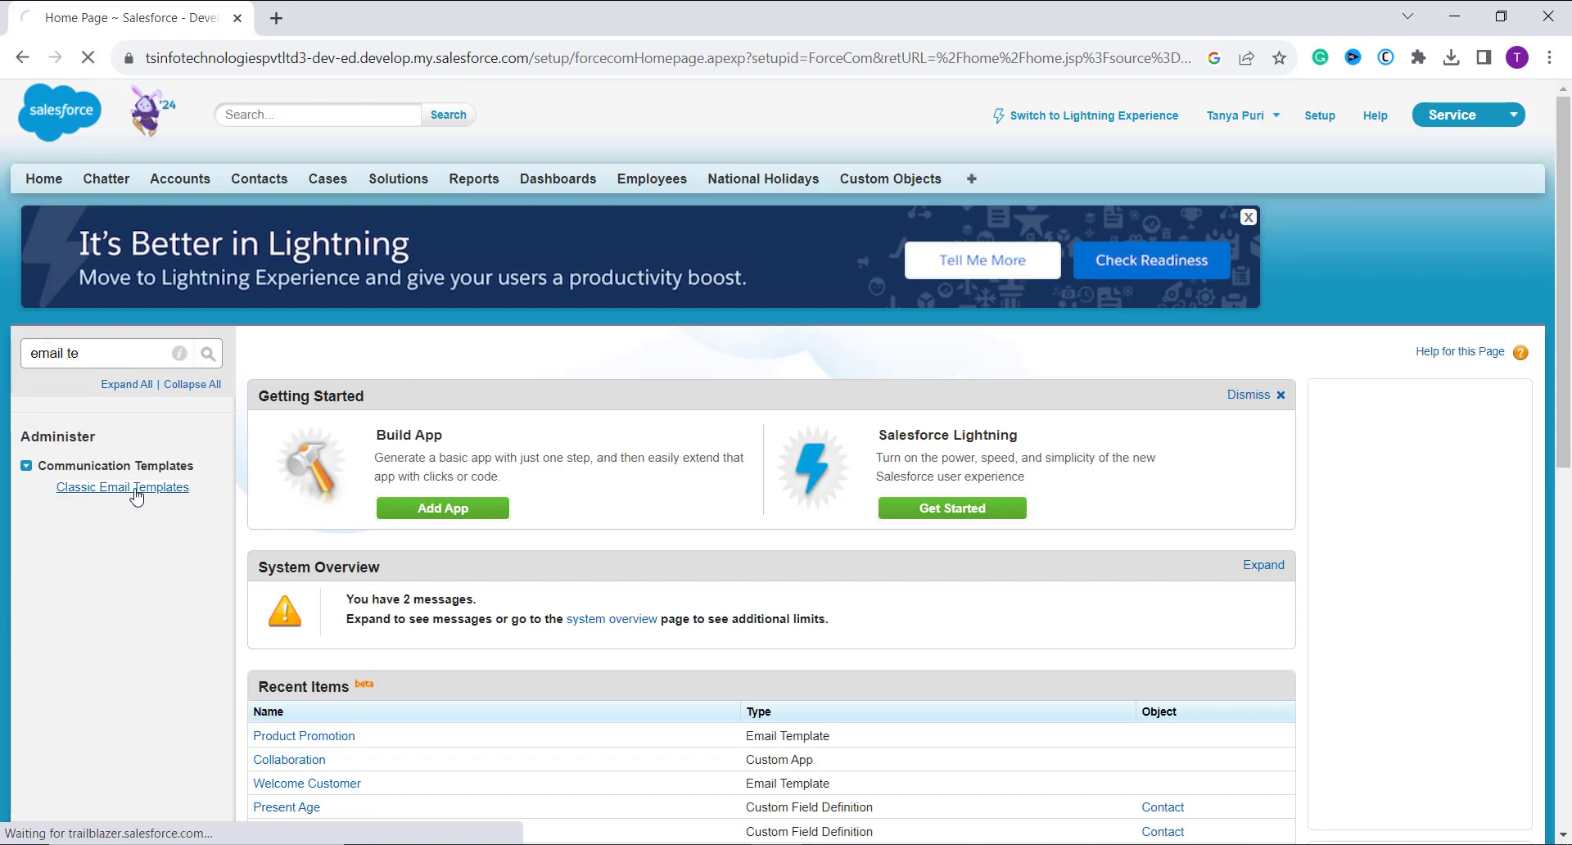
- Start a New Template, then cancel at Step 1 to return to the list
left_click(122, 487)
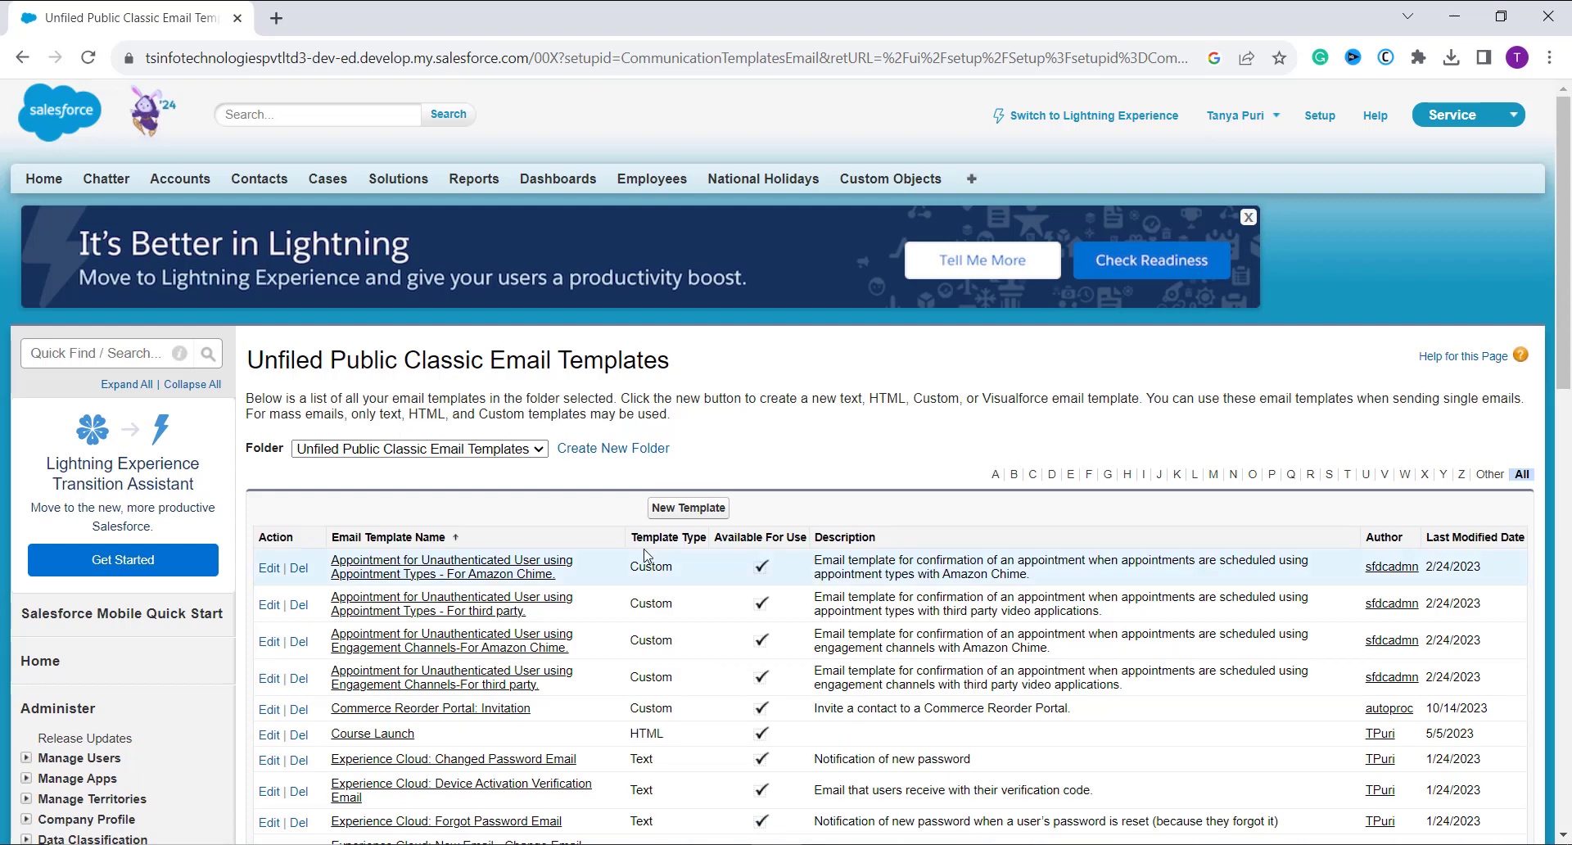
left_click(687, 506)
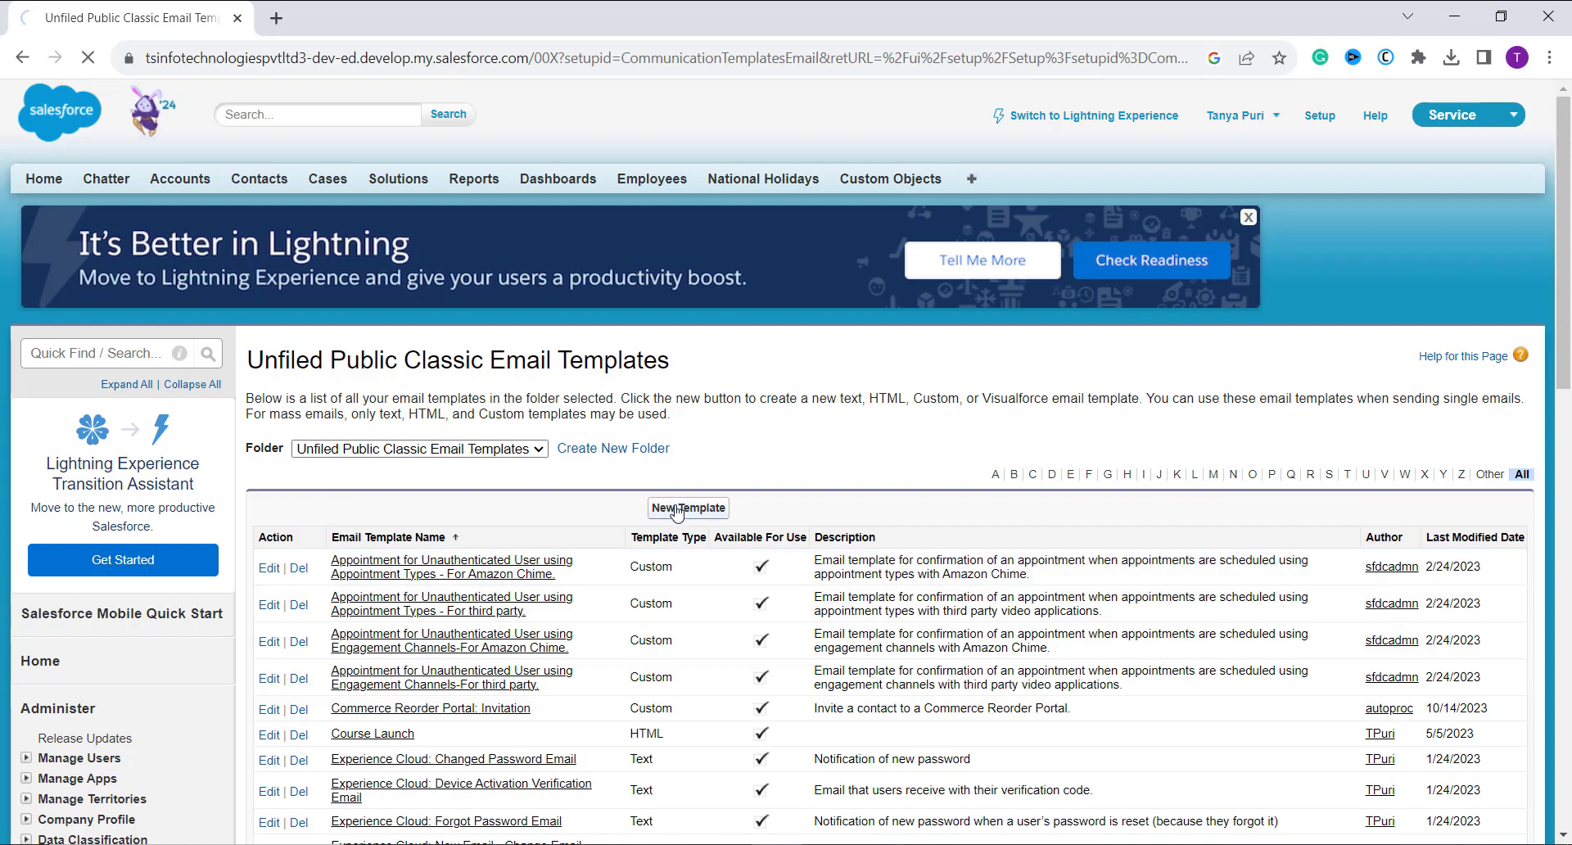
left_click(688, 507)
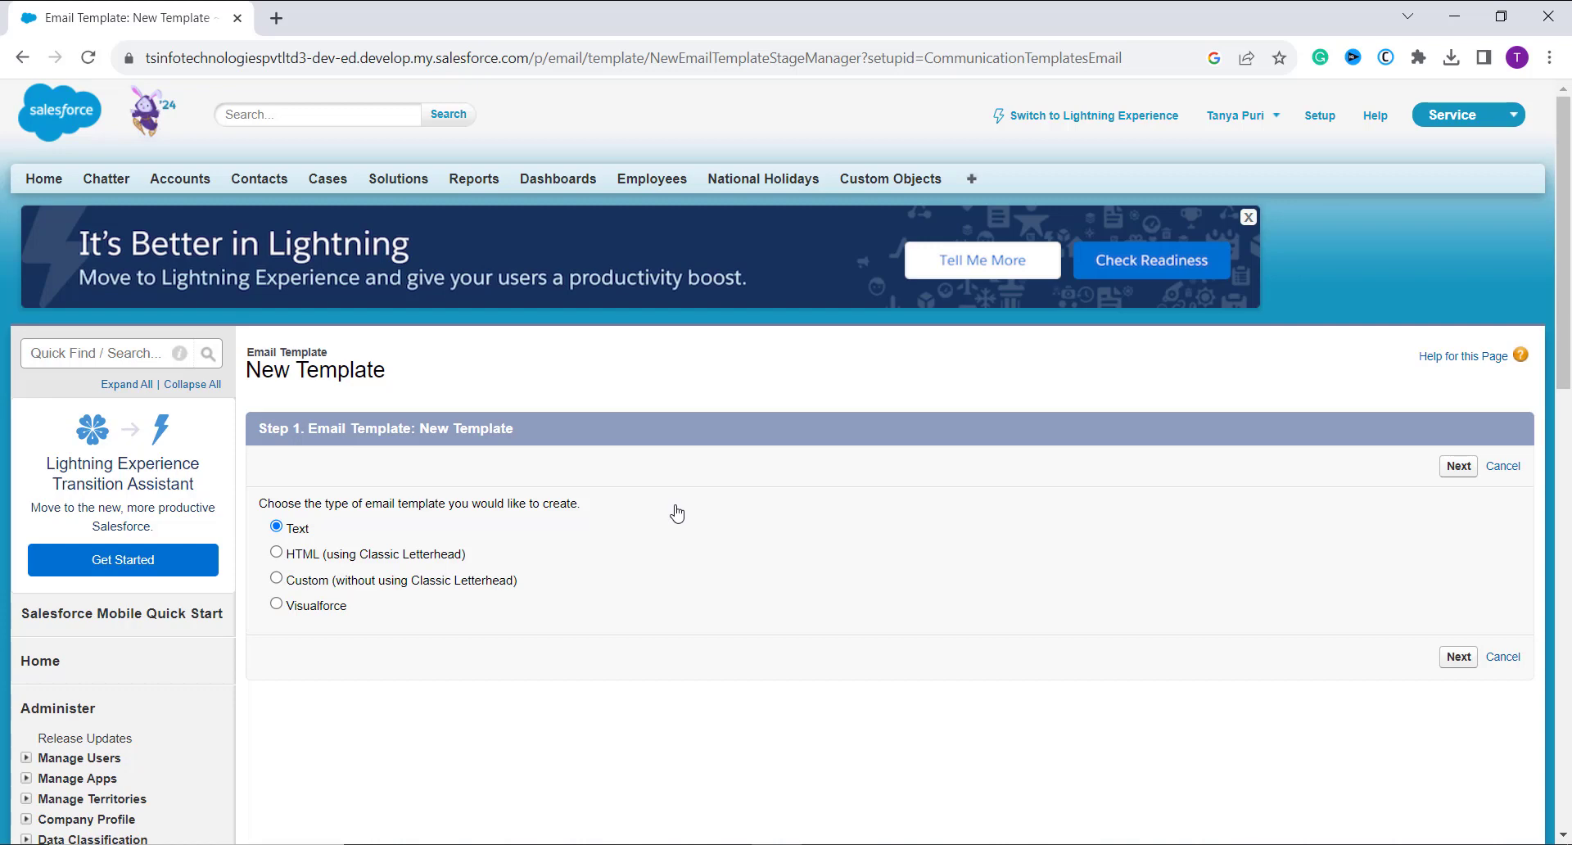
mouse_move(353, 497)
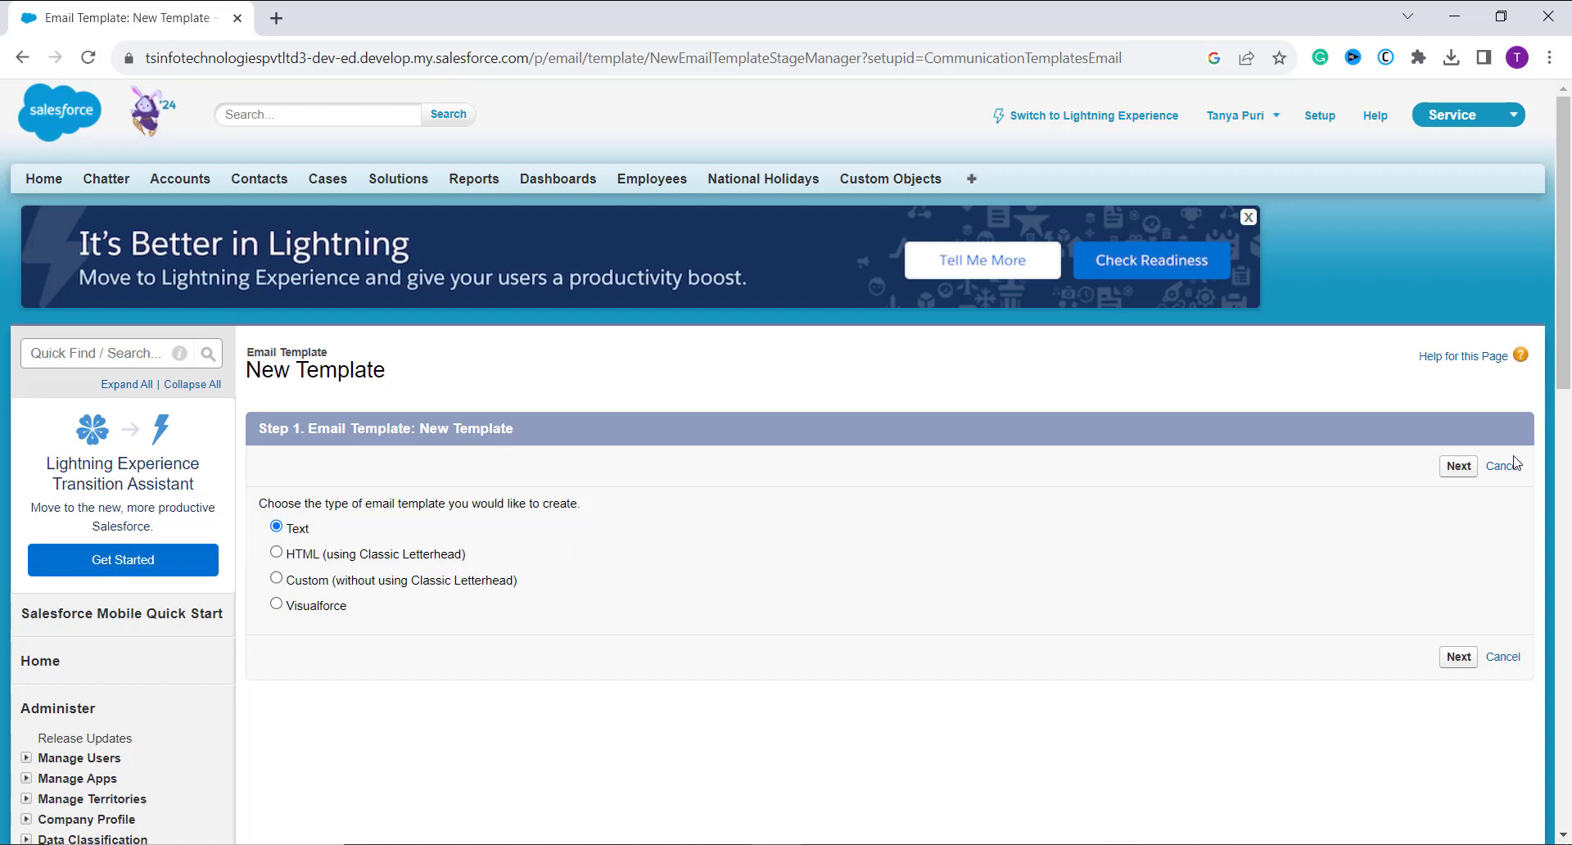
left_click(1501, 466)
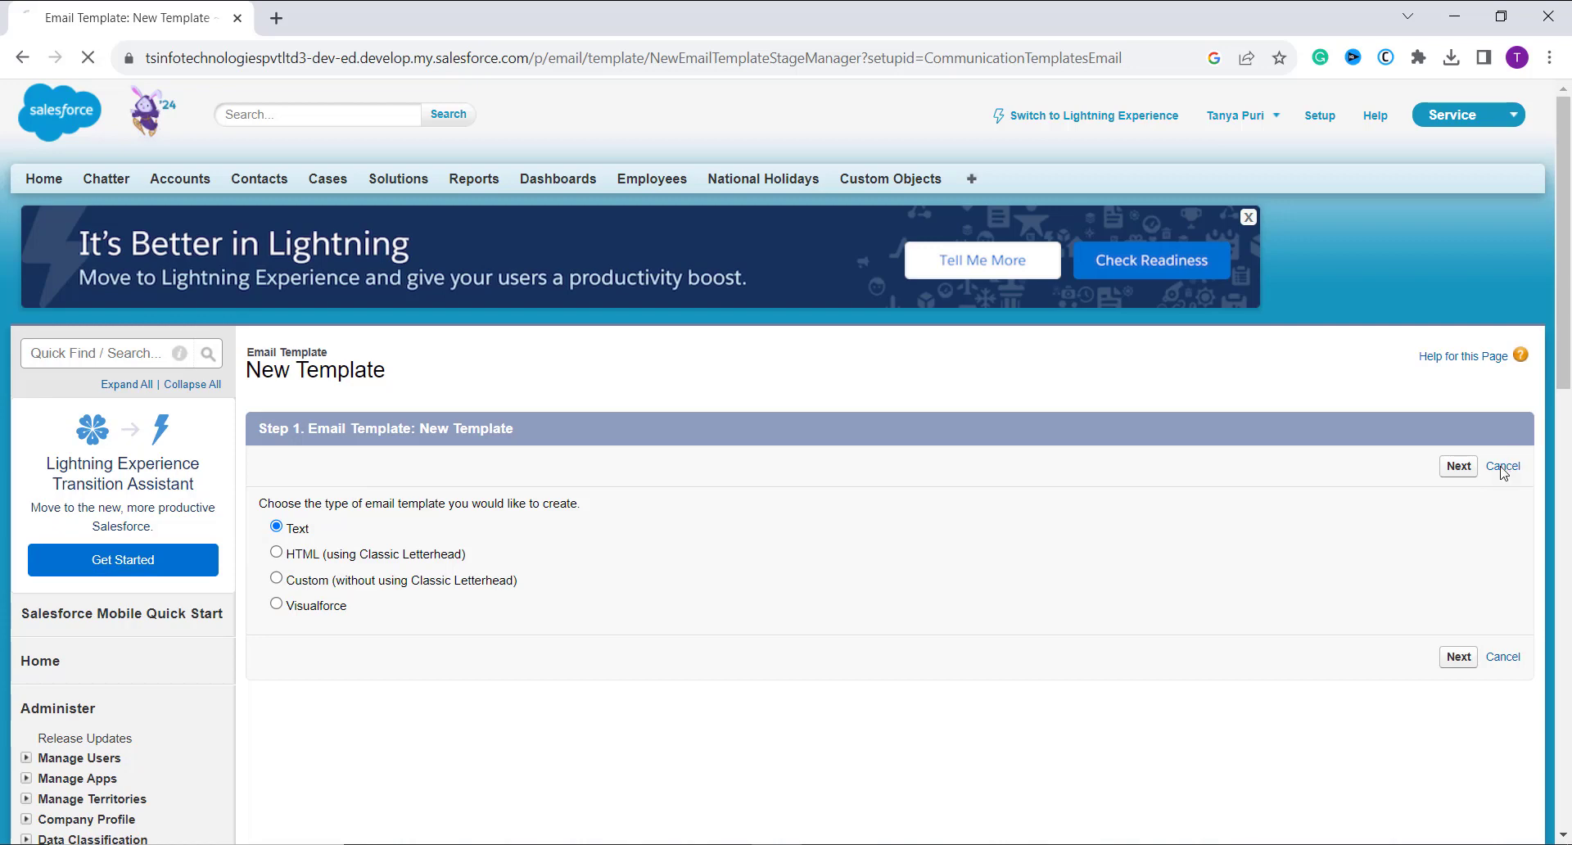
left_click(1502, 466)
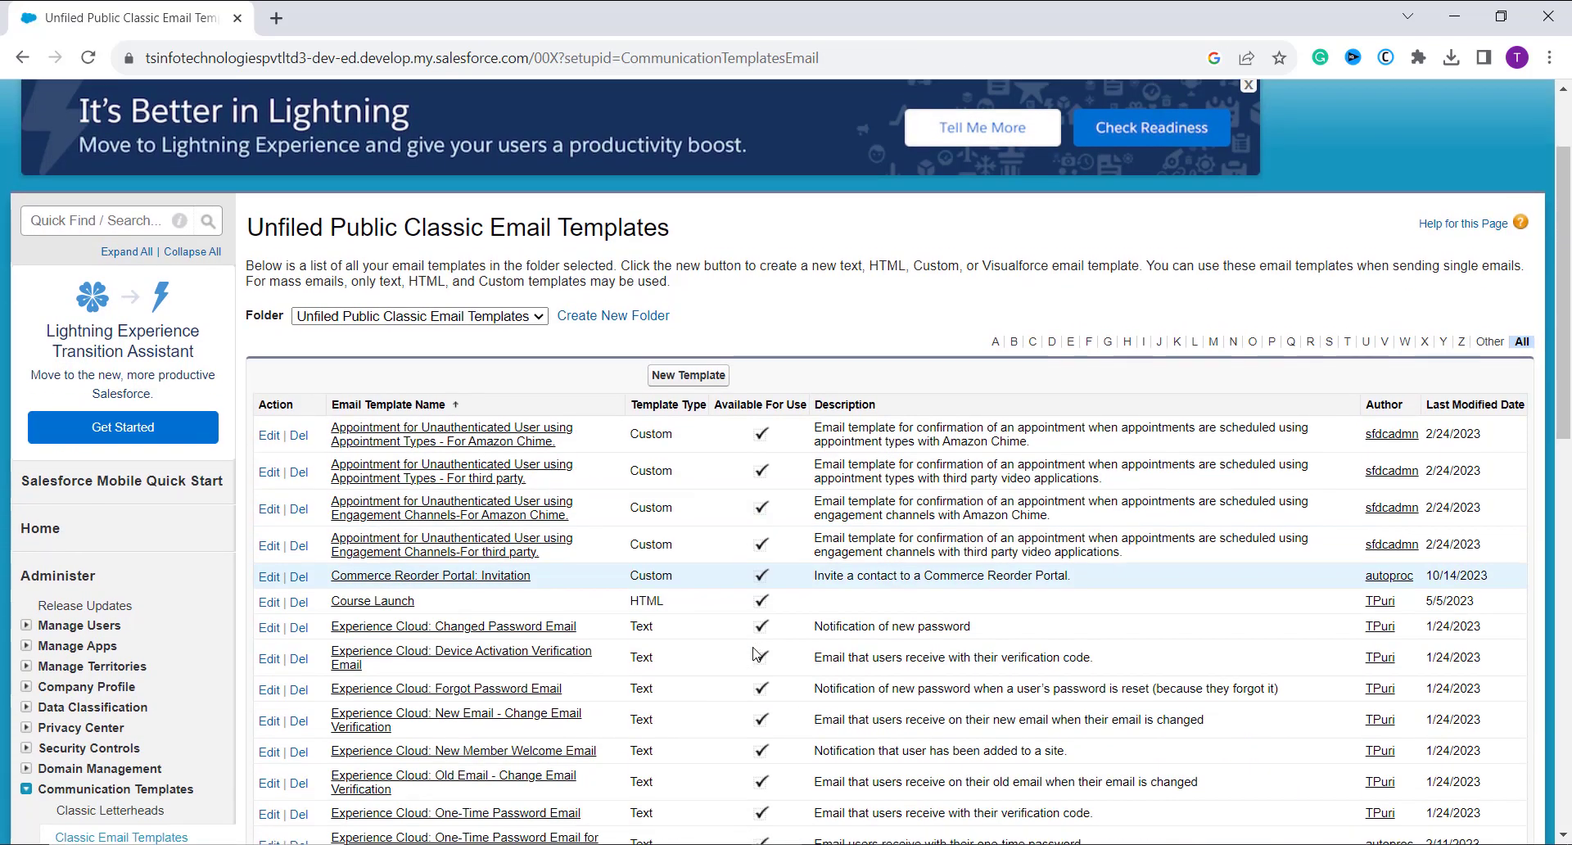
- Open the 'Marketing: Product Inquiry Response' template from the list
scroll("down", 3)
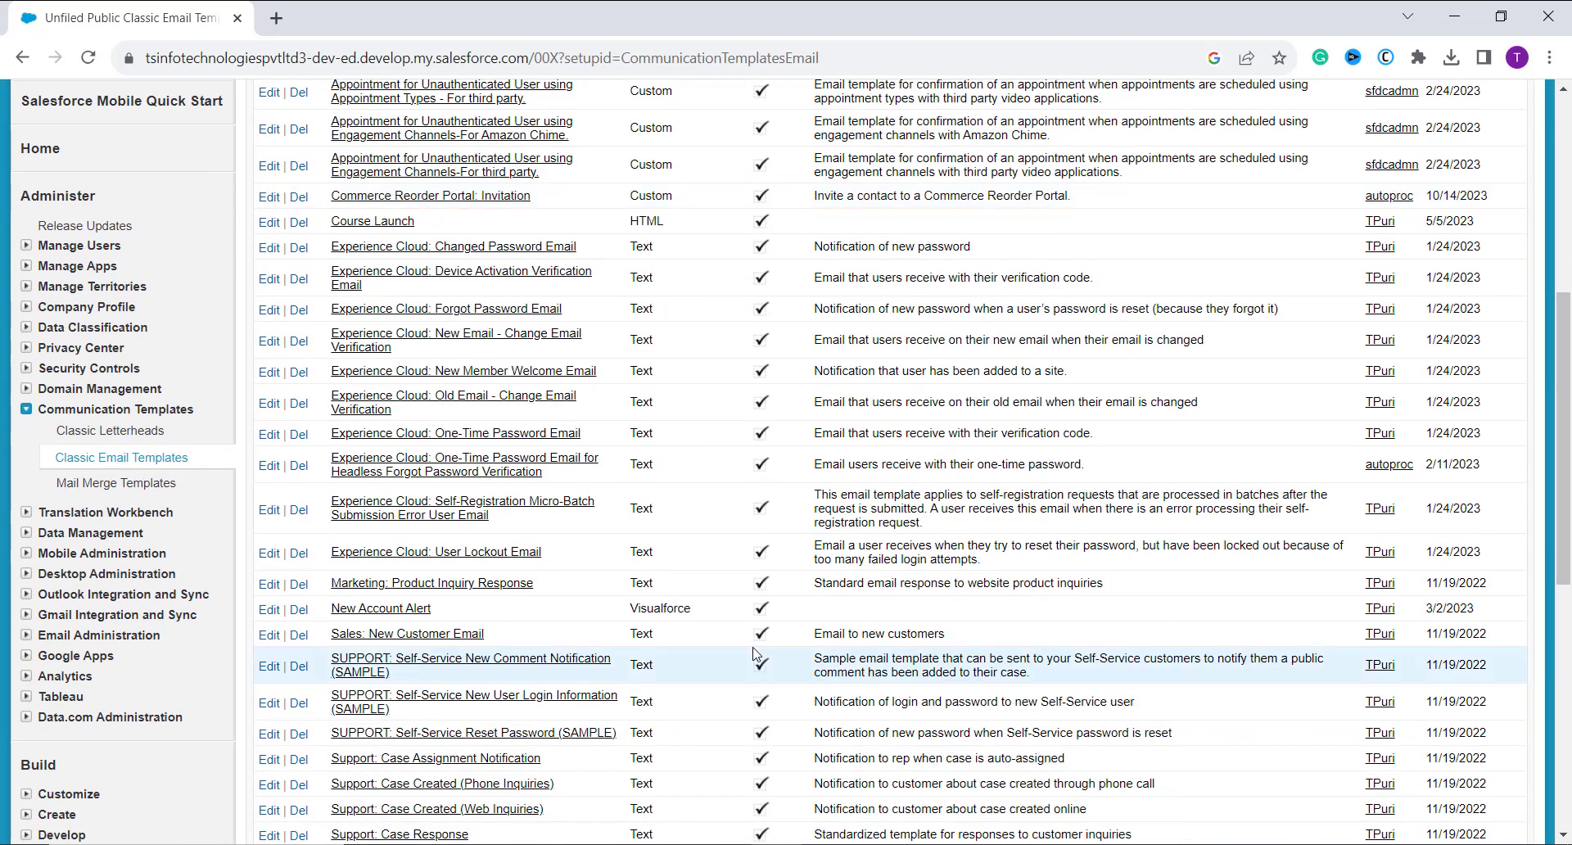
mouse_move(417, 590)
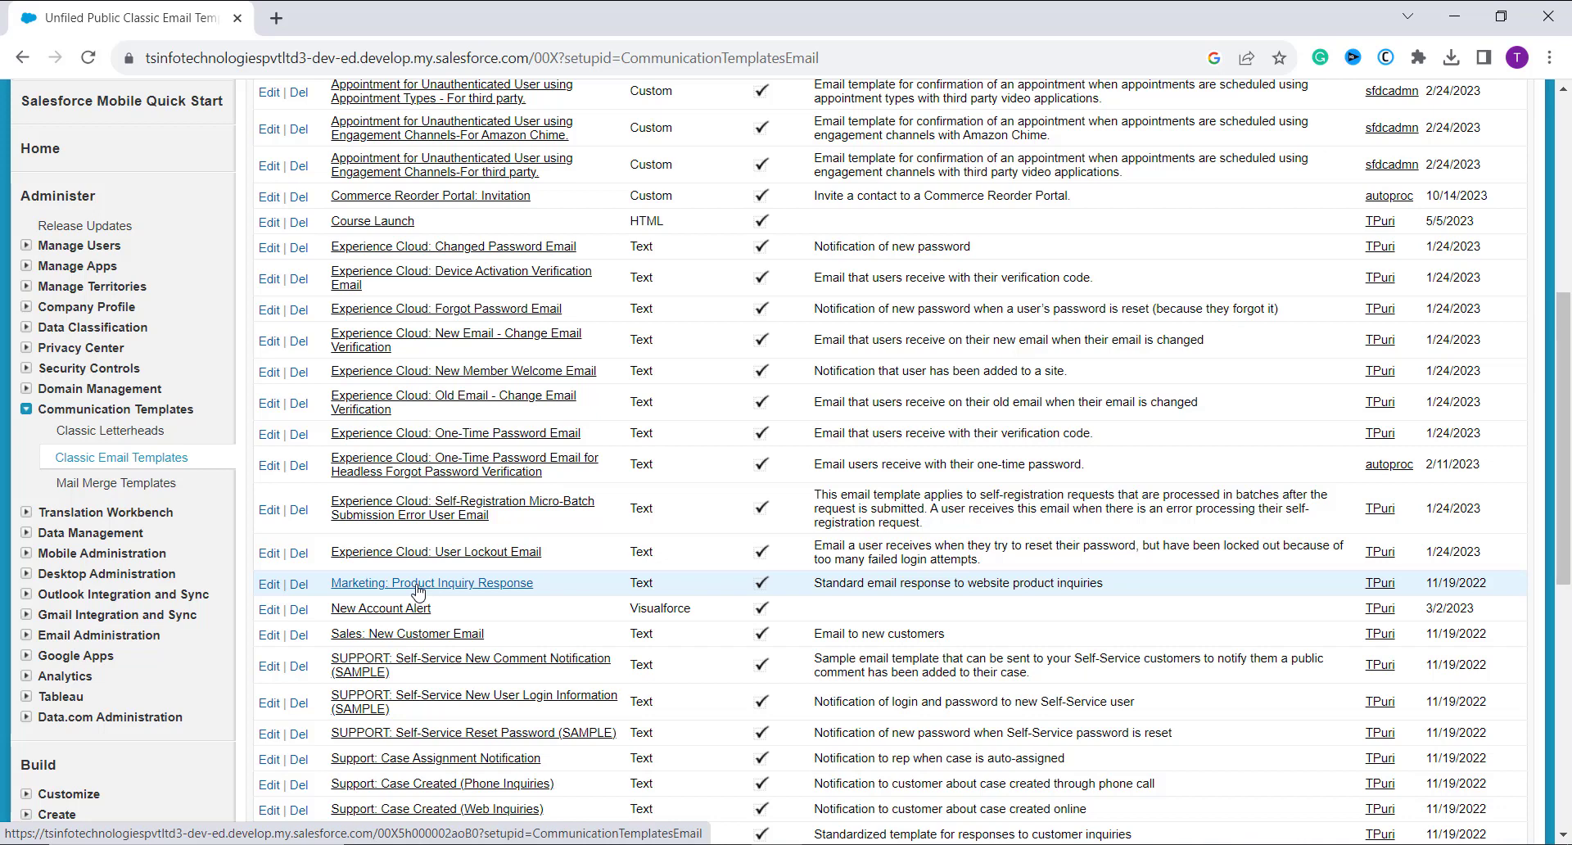
left_click(432, 582)
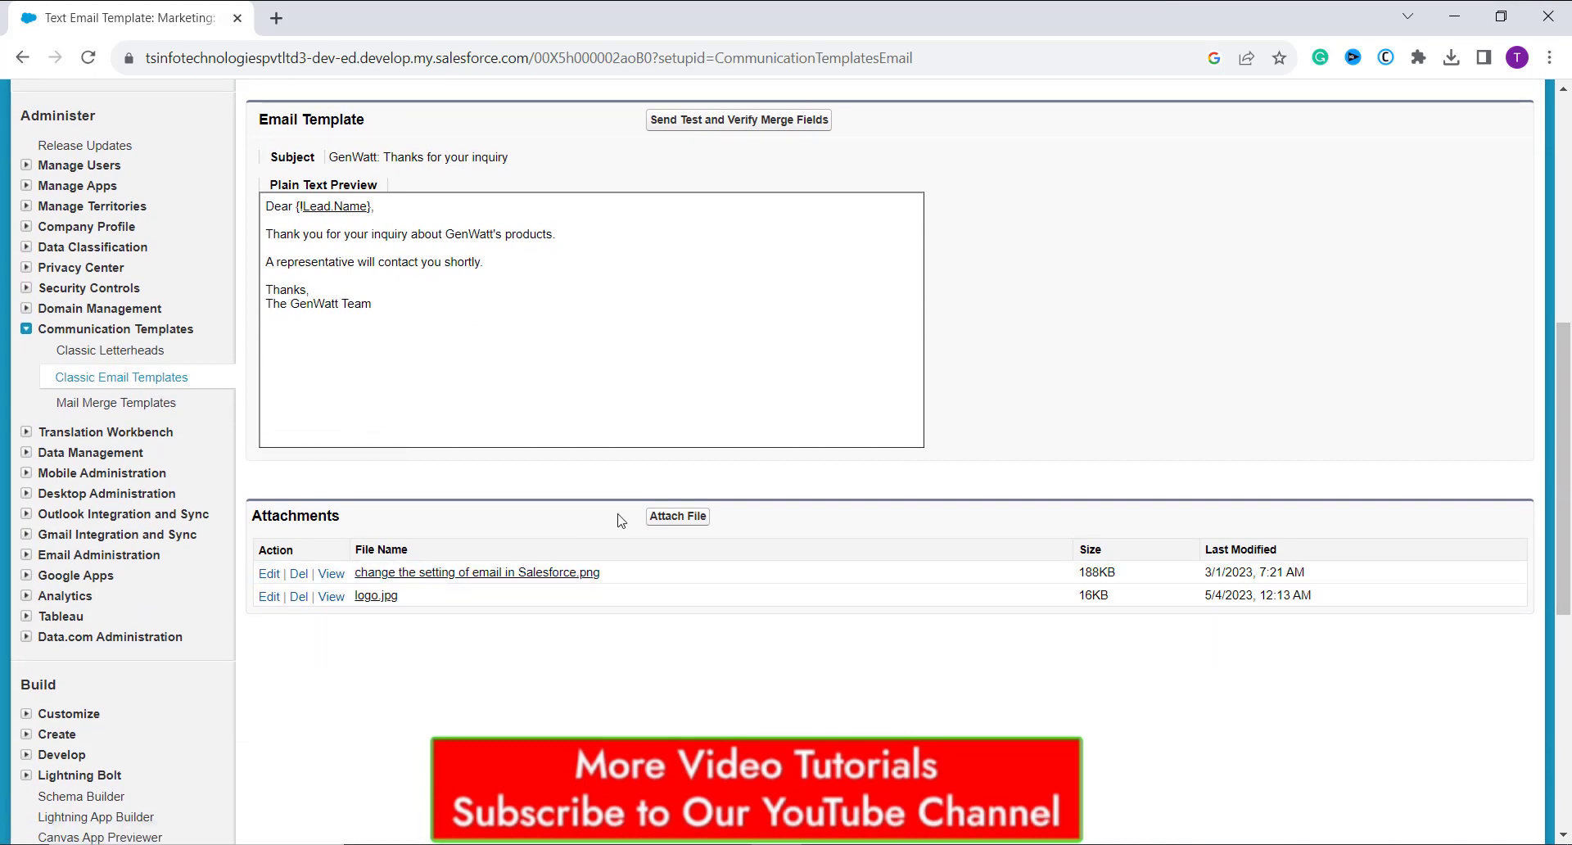
mouse_move(677, 516)
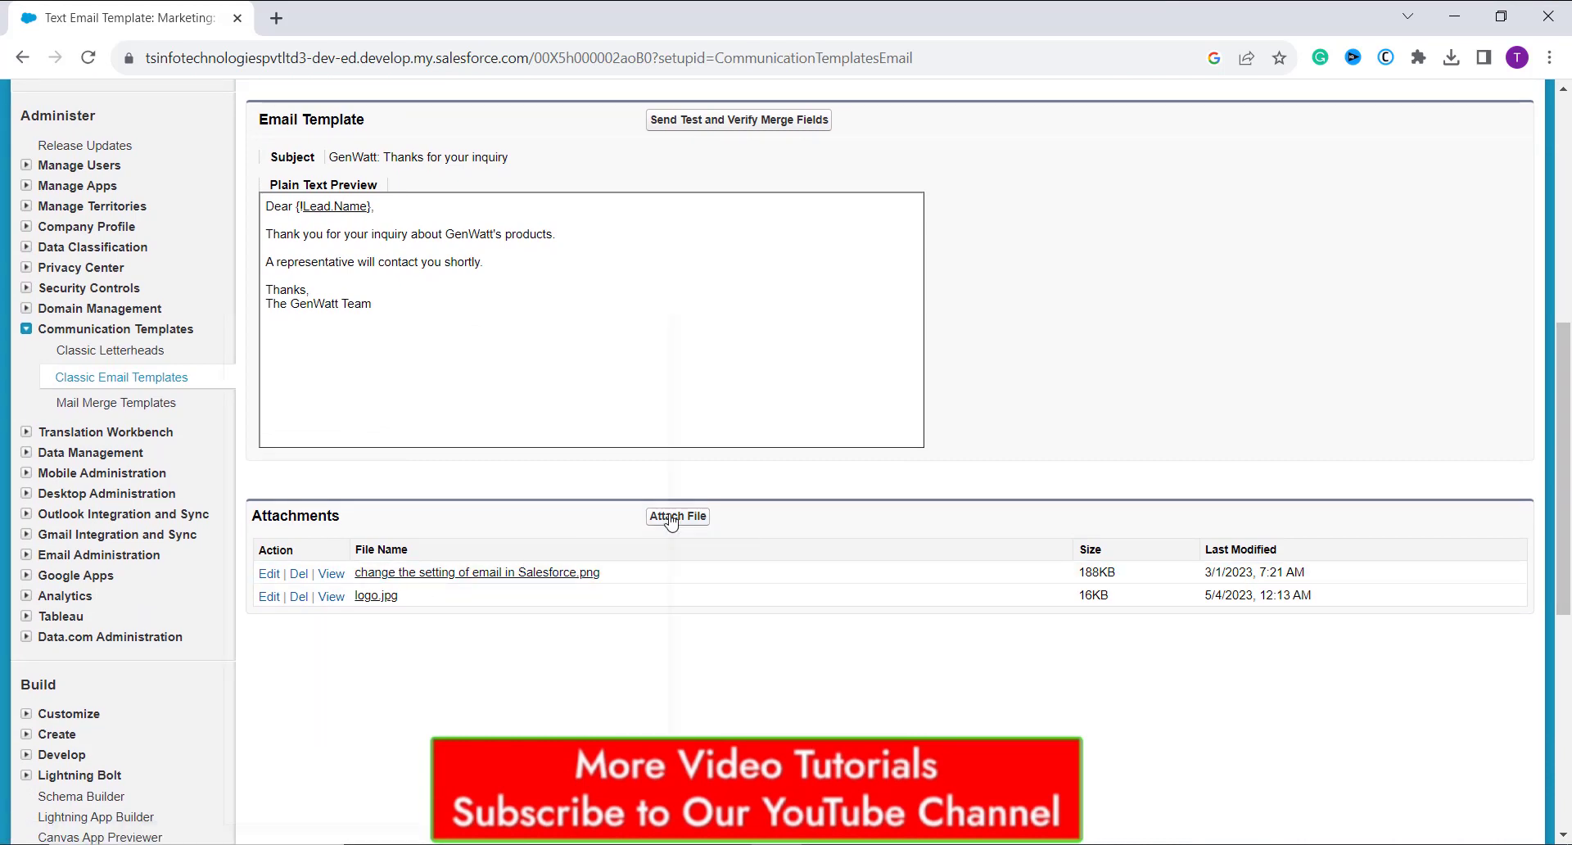
- Attach Salesforce New Thumbnails.png to the template
left_click(677, 515)
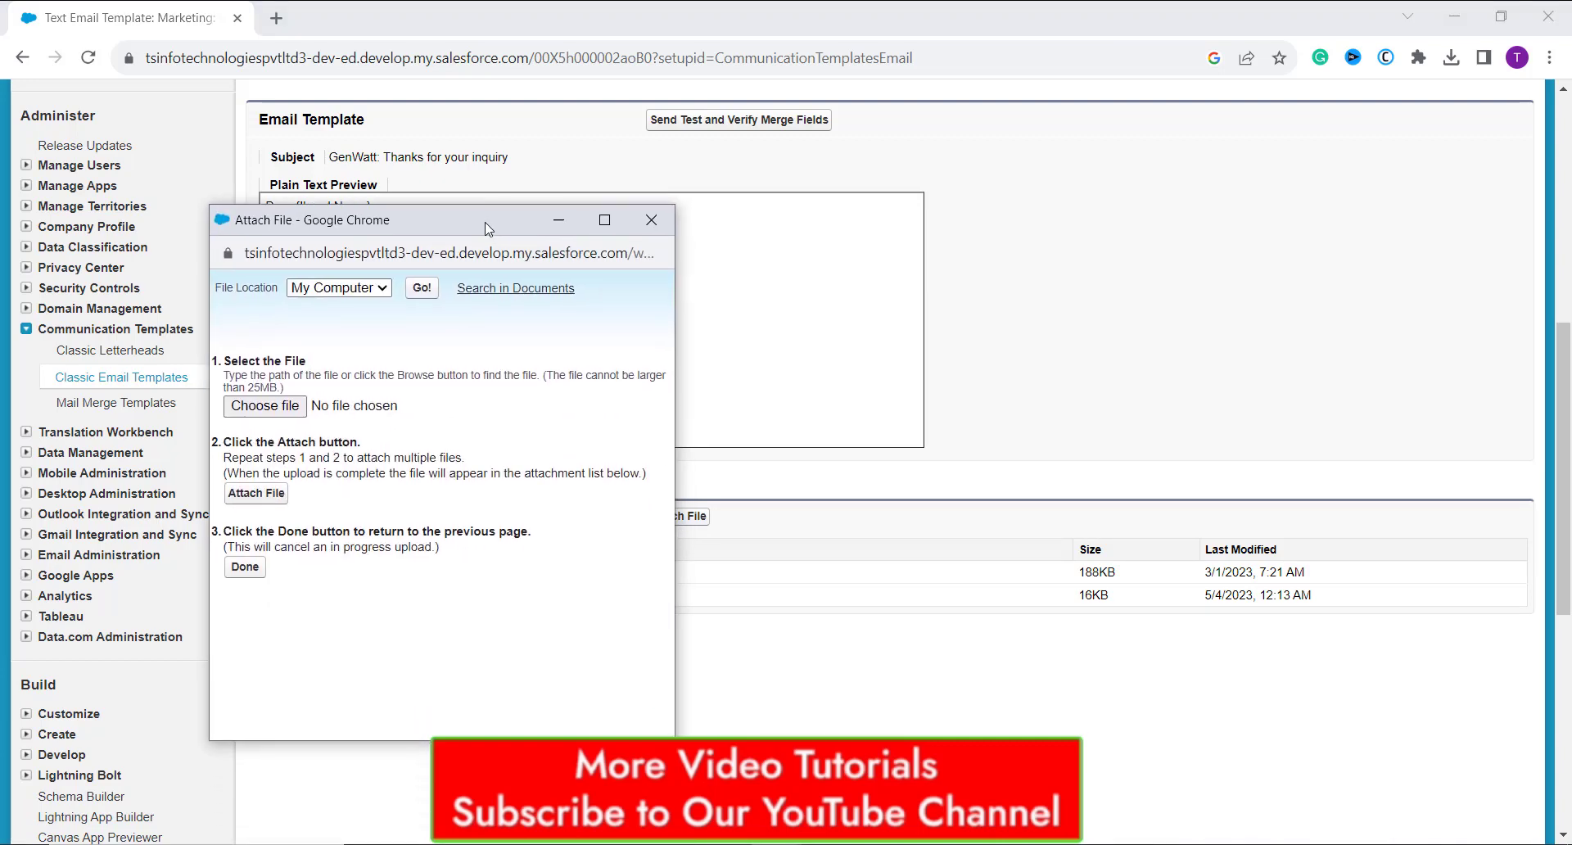
mouse_move(290, 428)
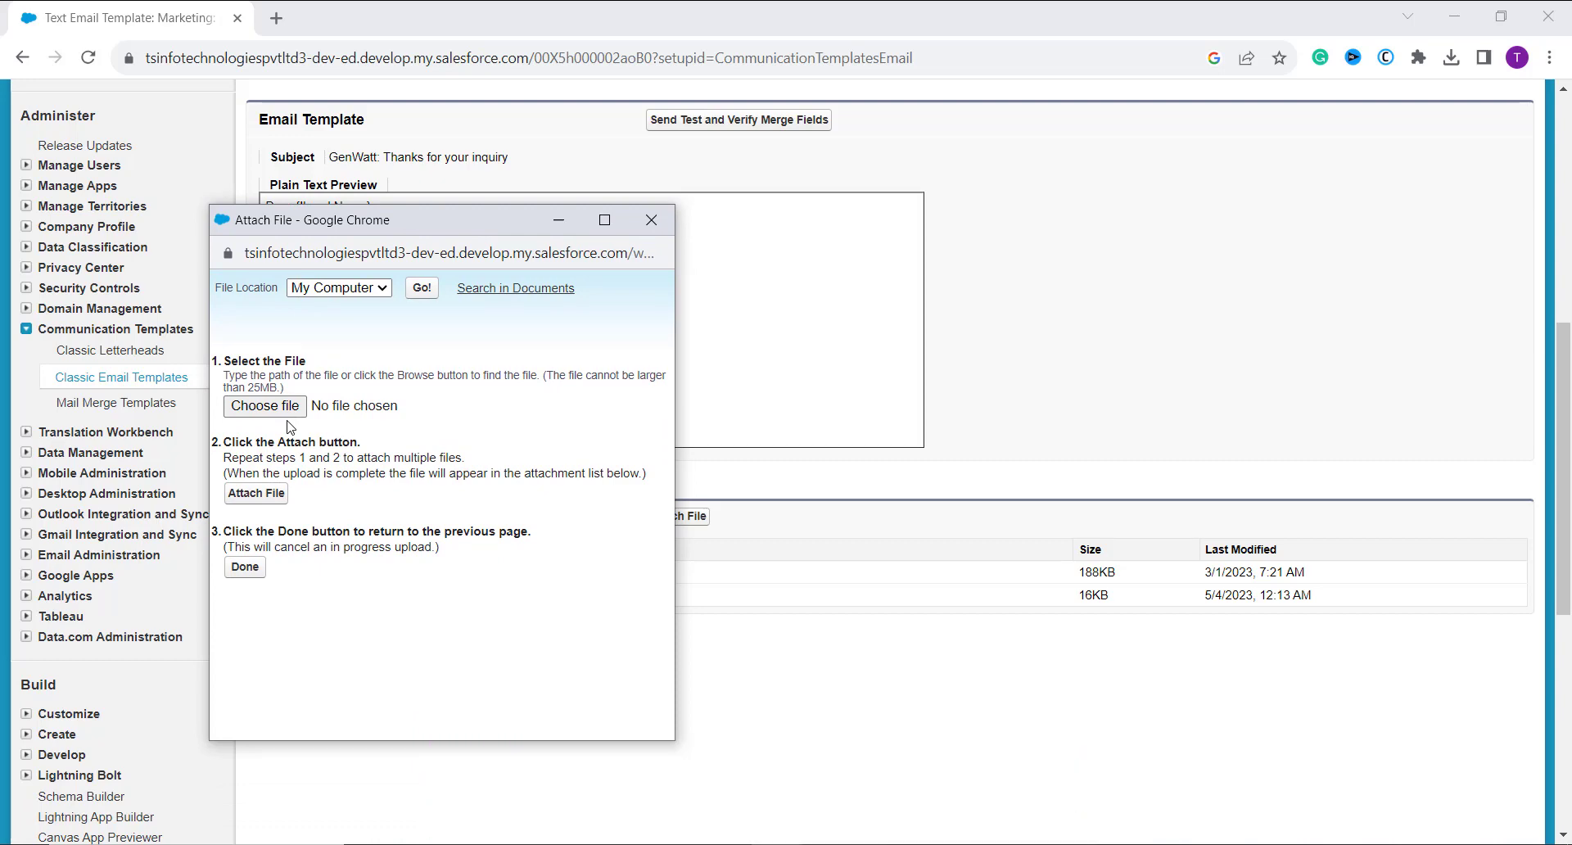
left_click(265, 407)
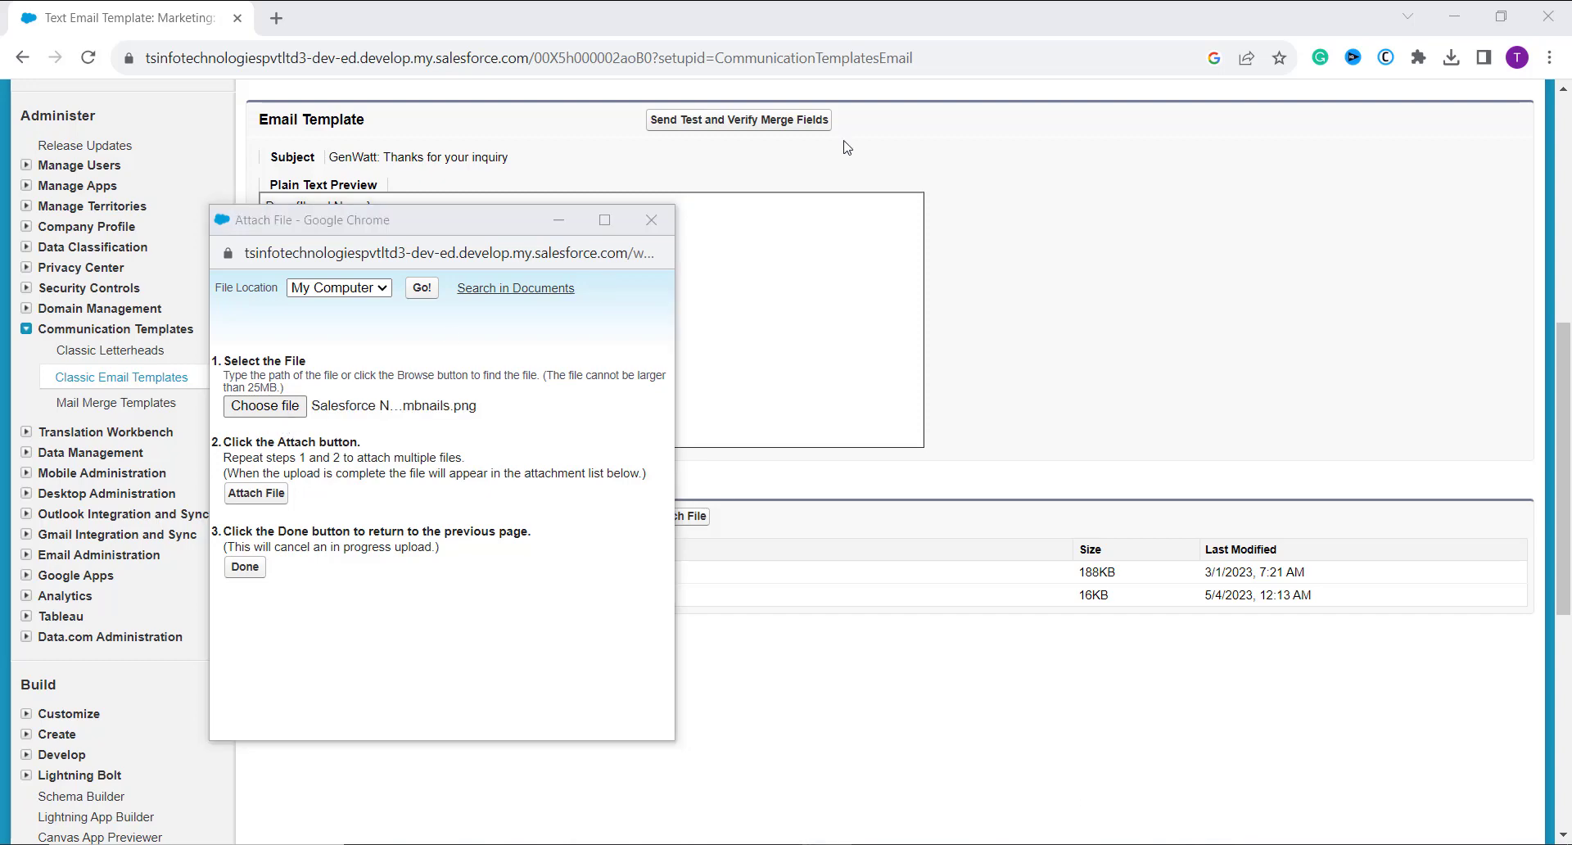
mouse_move(299, 488)
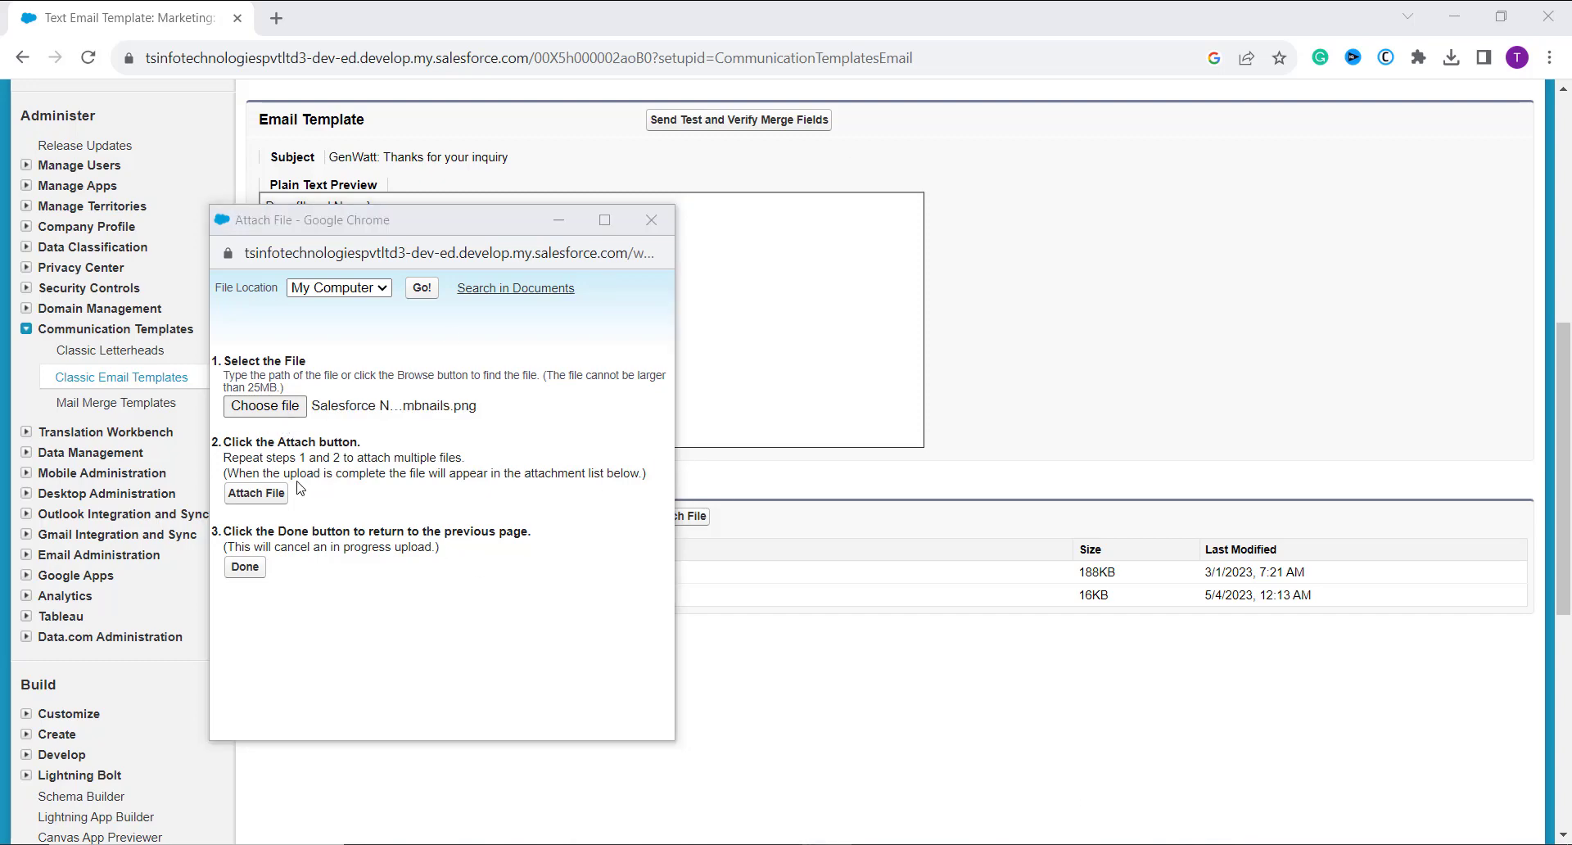
mouse_move(256, 492)
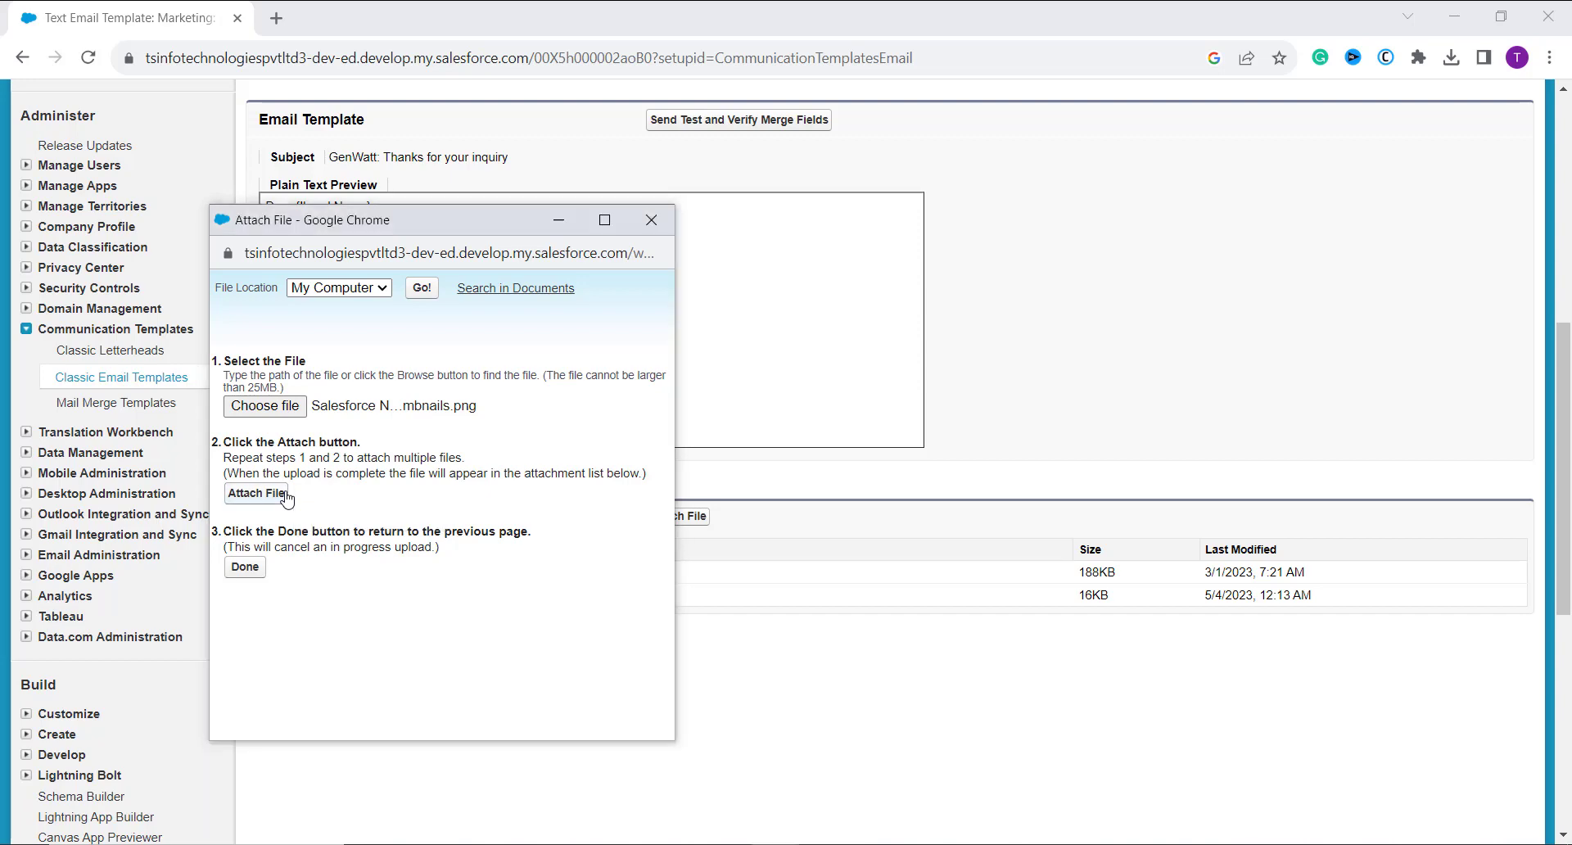
left_click(254, 493)
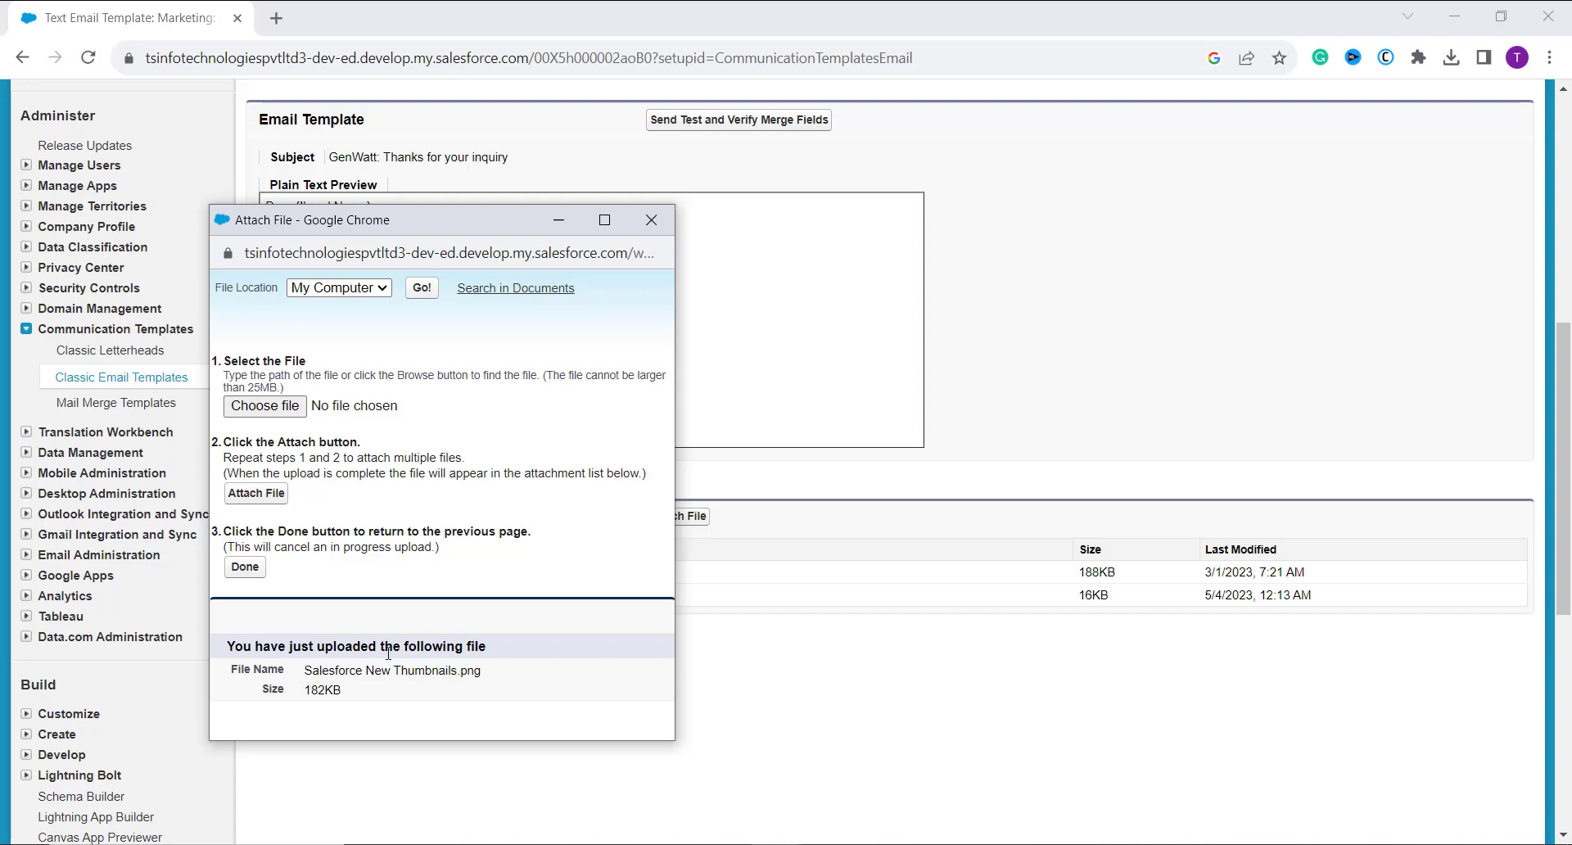
mouse_move(322, 729)
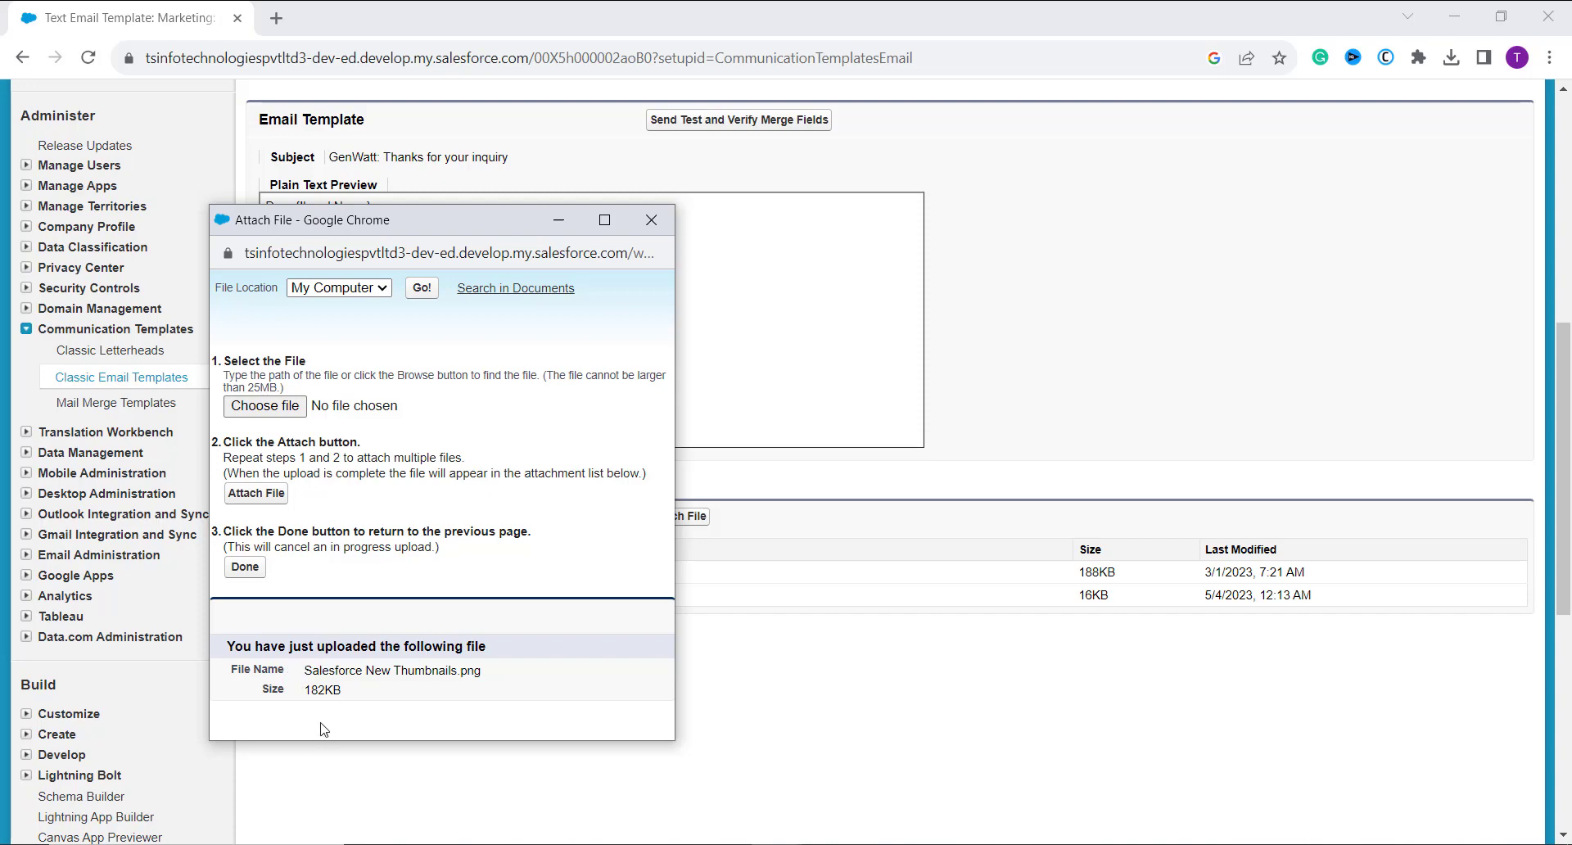
mouse_move(298, 588)
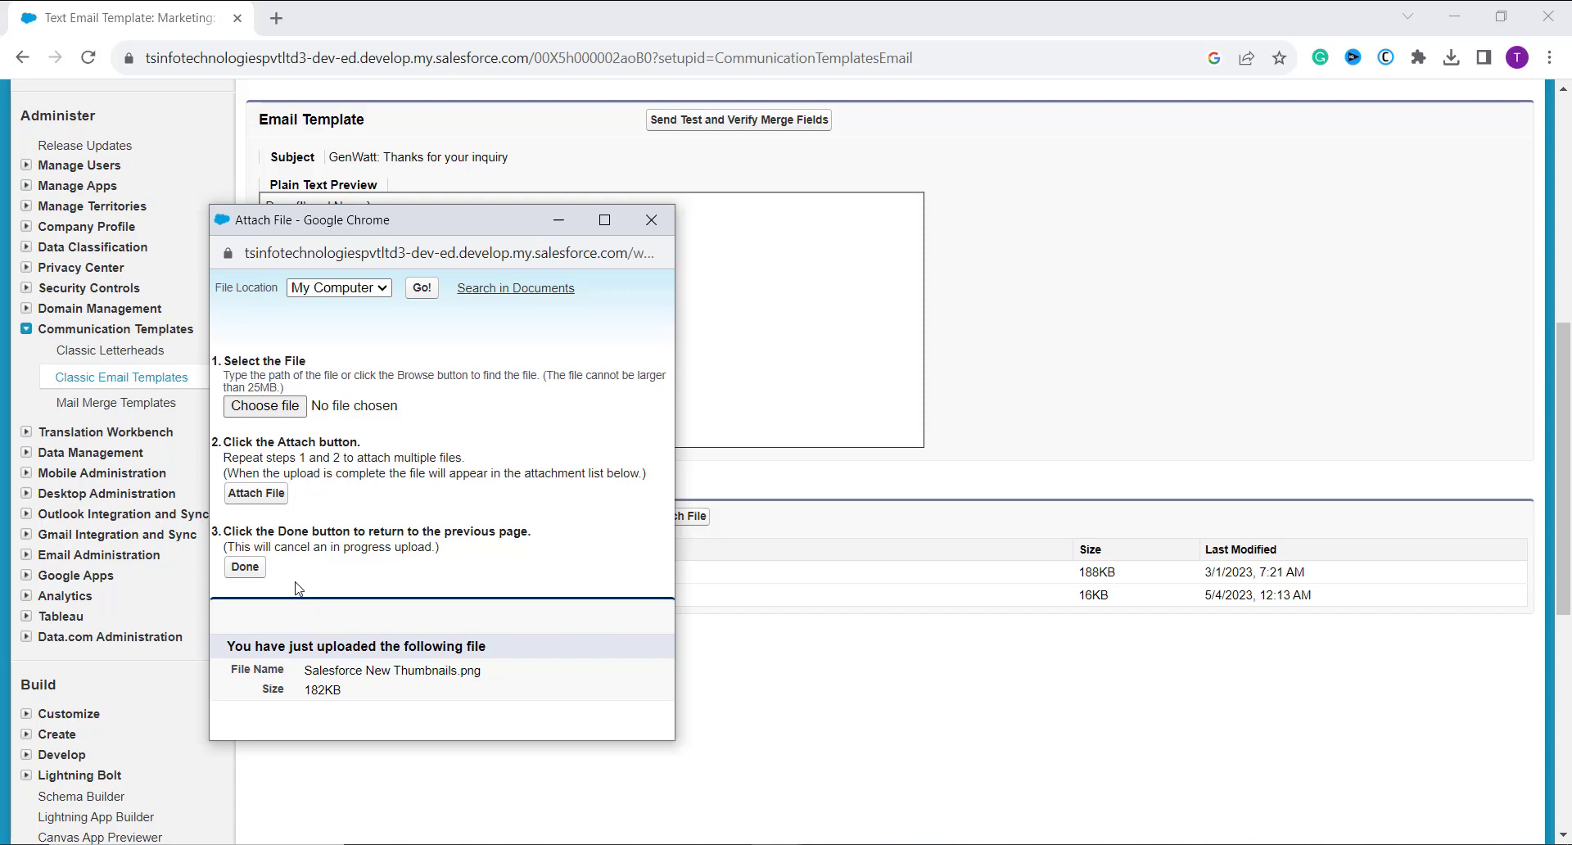
mouse_move(281, 582)
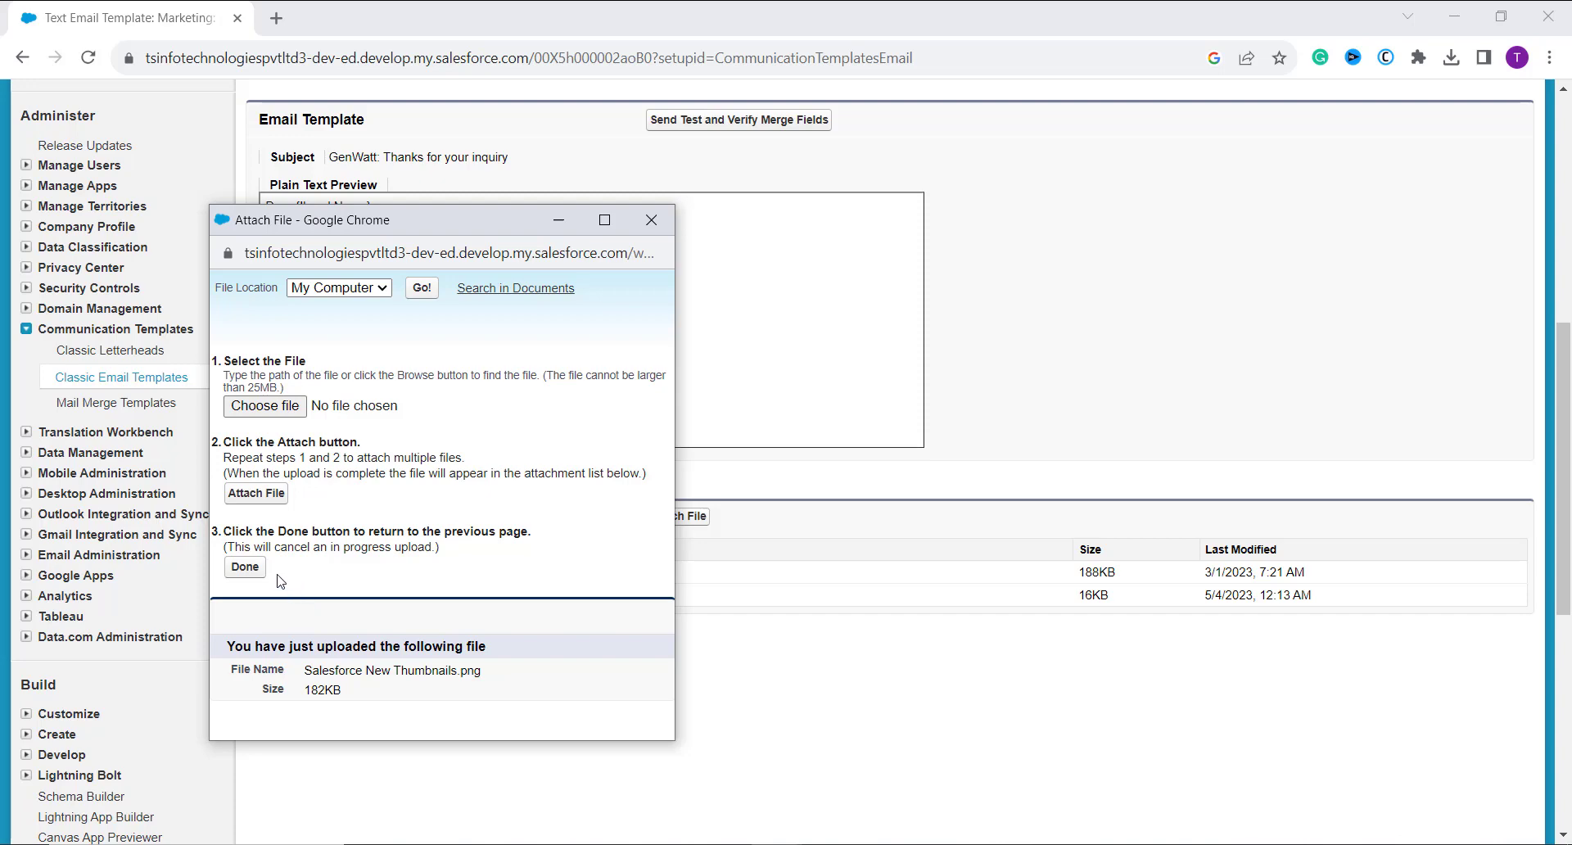
- Close the upload window and edit the Salesforce New Thumbnails.png attachment
left_click(244, 567)
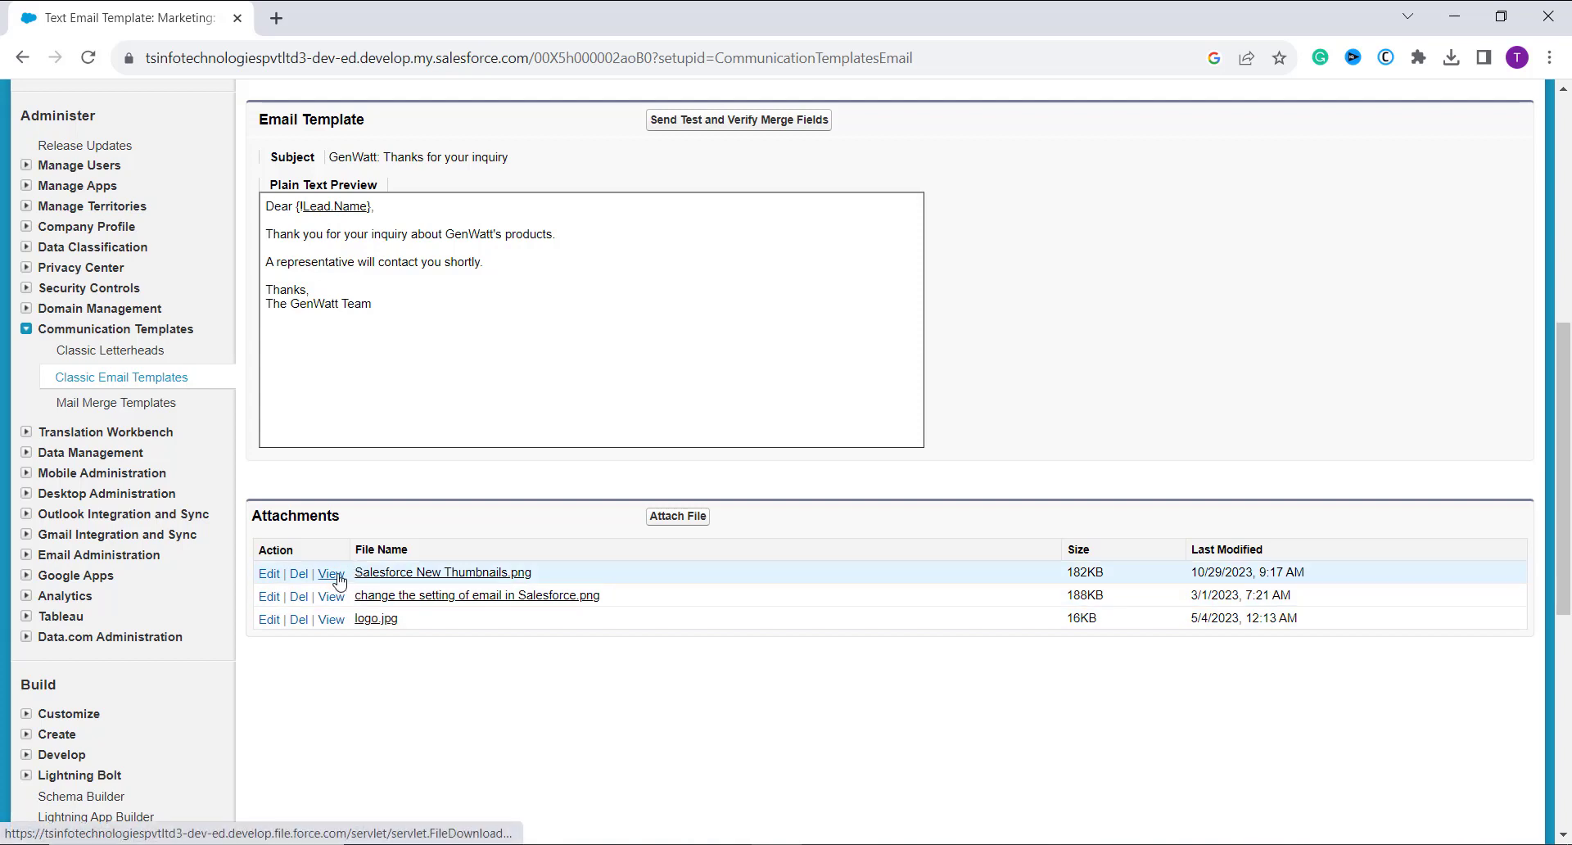
left_click(330, 572)
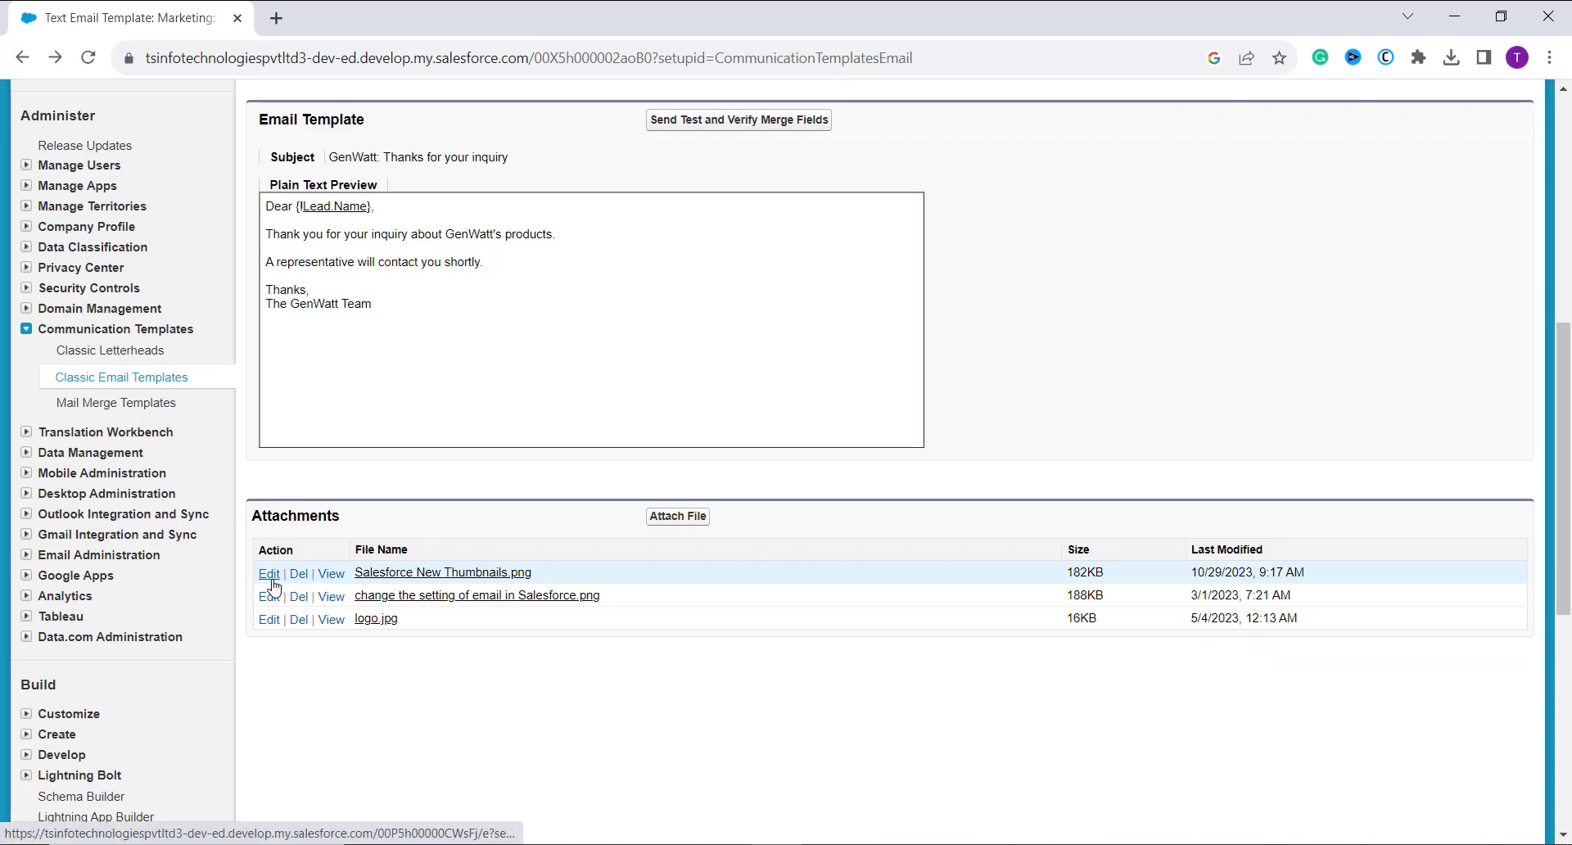
mouse_move(268, 572)
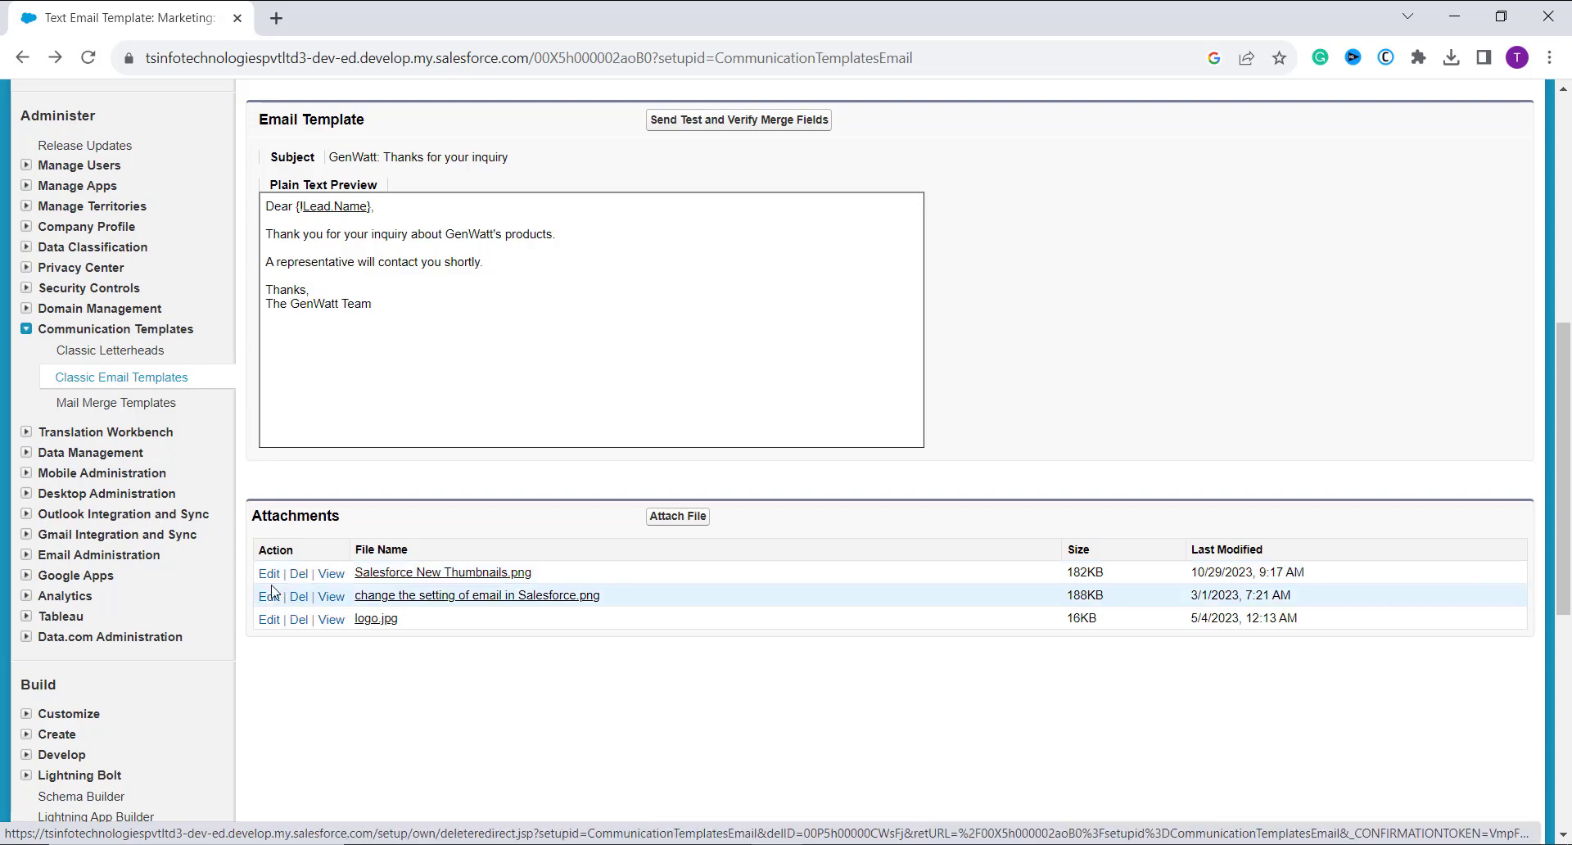
left_click(267, 573)
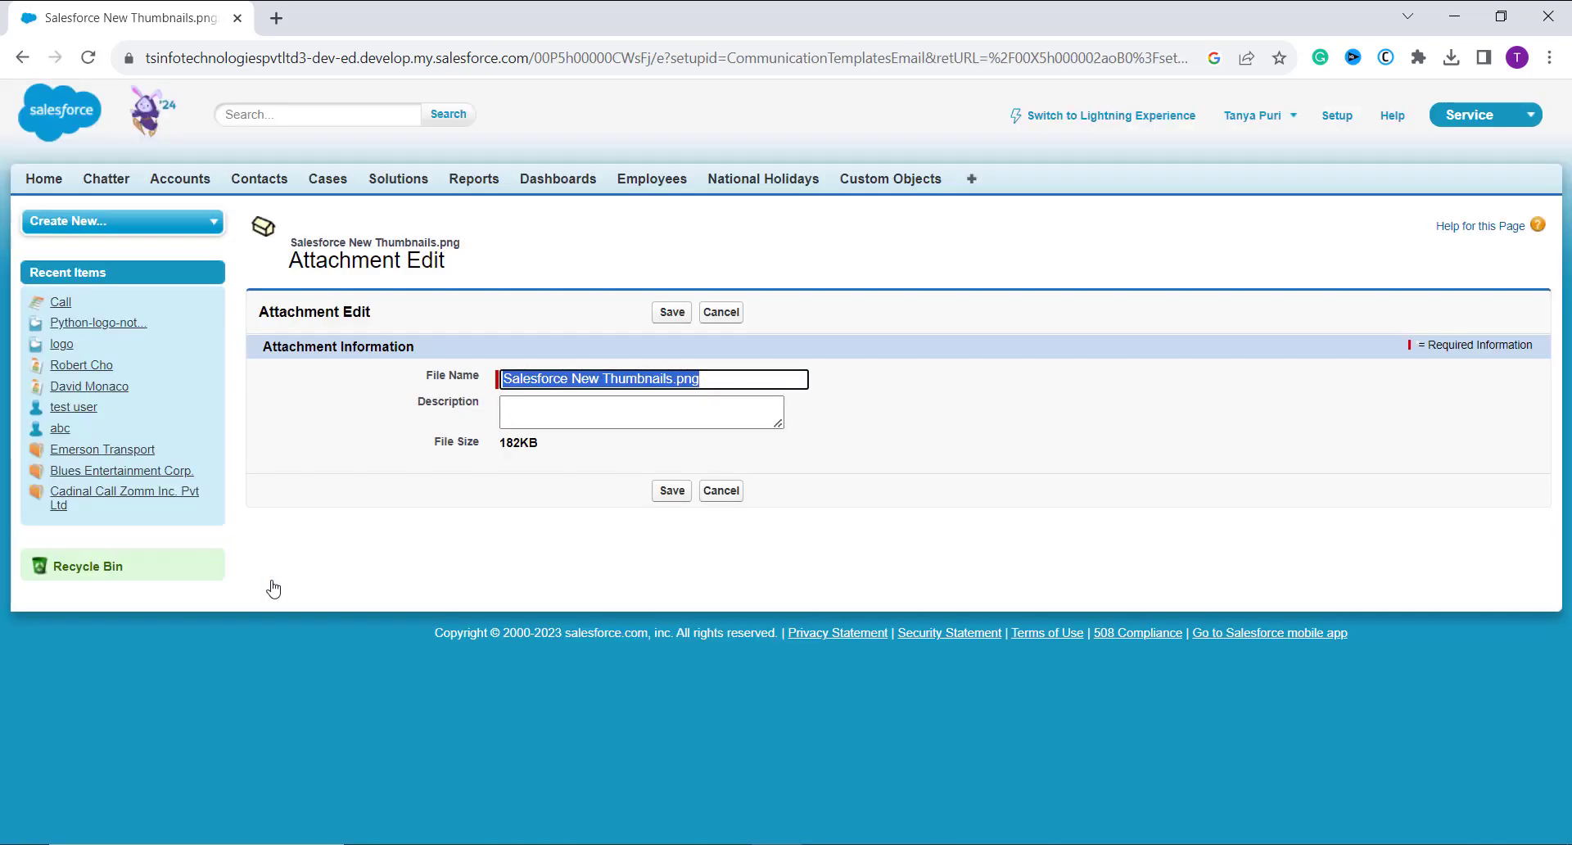